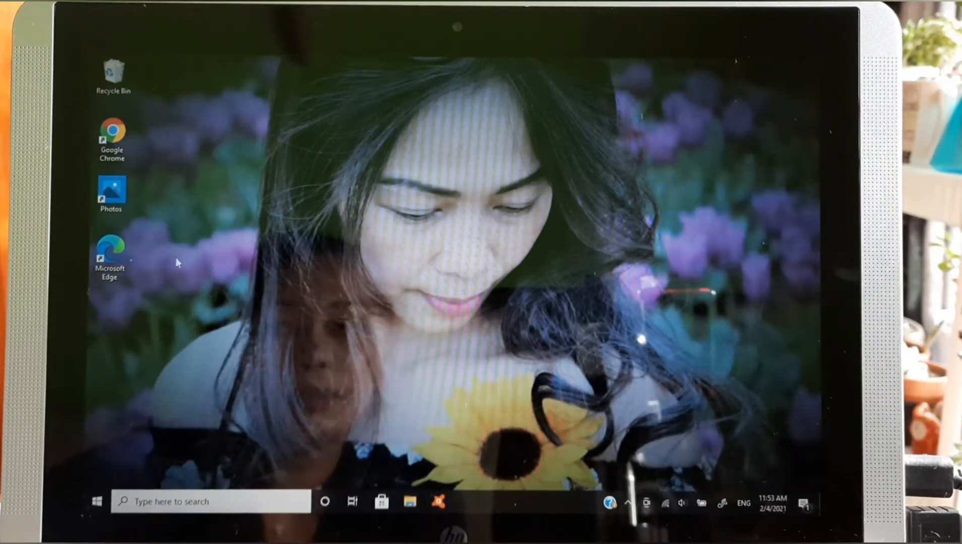
{"action": "mouse_move", "coordinate": [172, 232]}
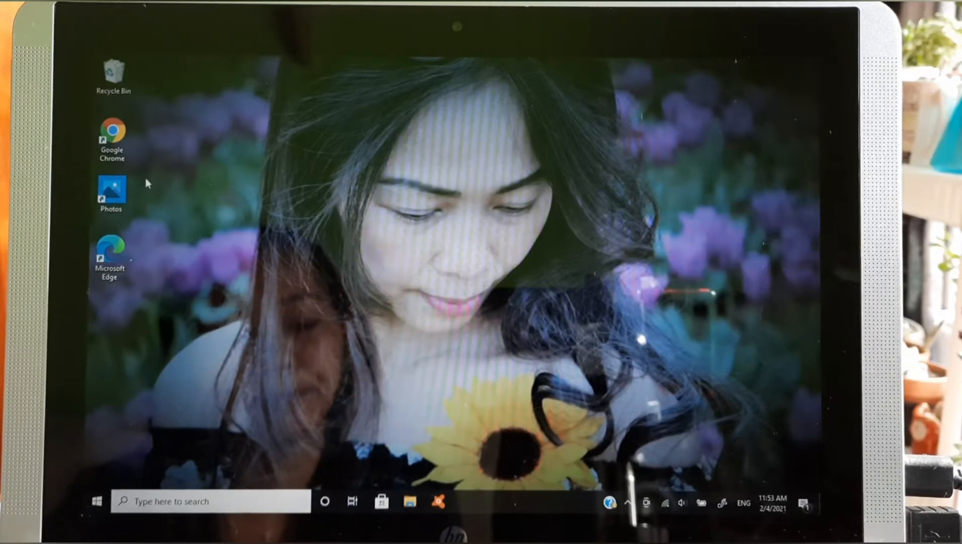
{"action": "mouse_move", "coordinate": [111, 191]}
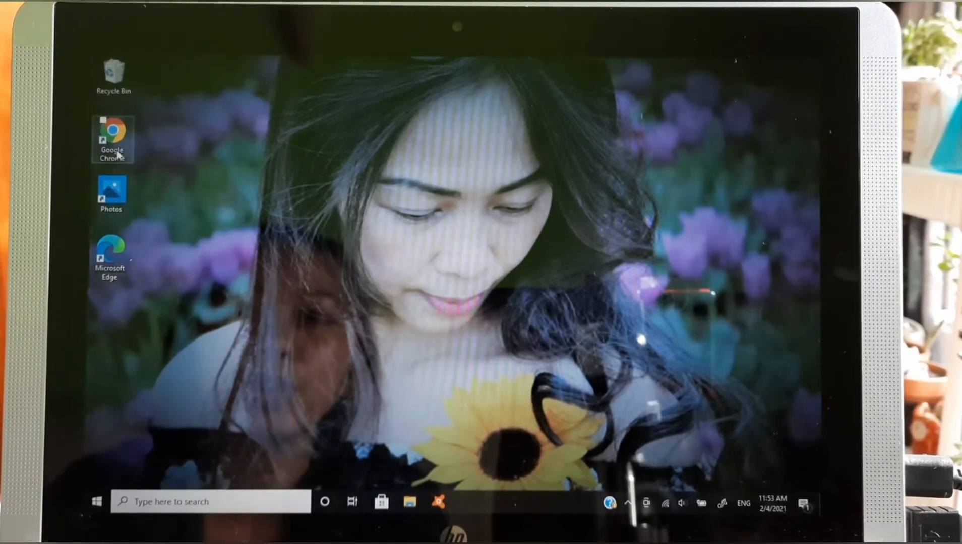
{"action": "mouse_move", "coordinate": [113, 139]}
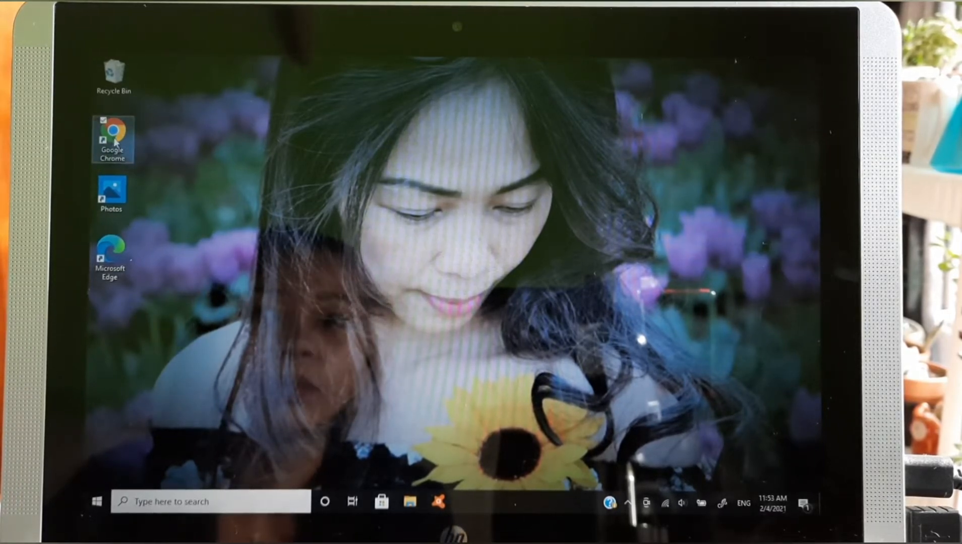
{"action": "mouse_move", "coordinate": [112, 140]}
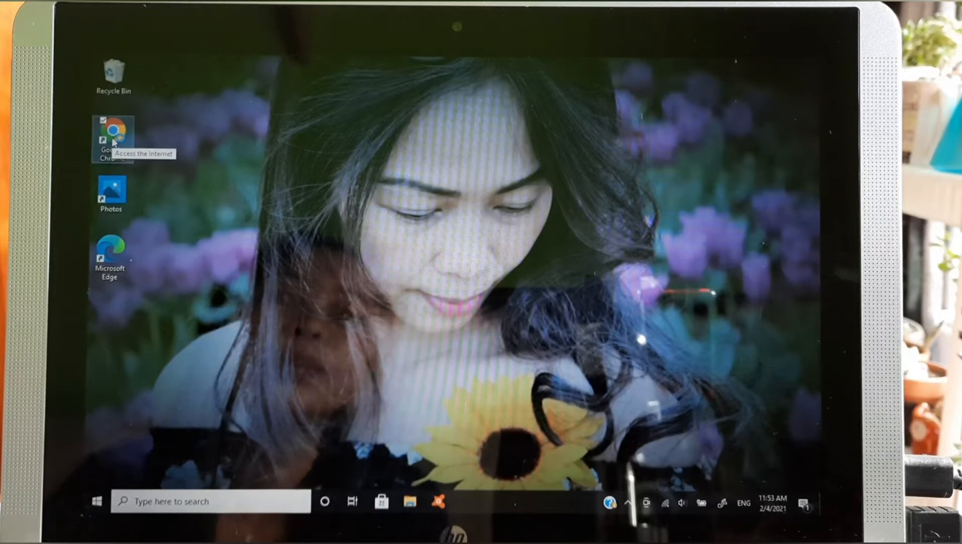
- Launch Chrome and load nightbot.tv from the address bar suggestion
{"action": "double_click", "coordinate": [113, 131]}
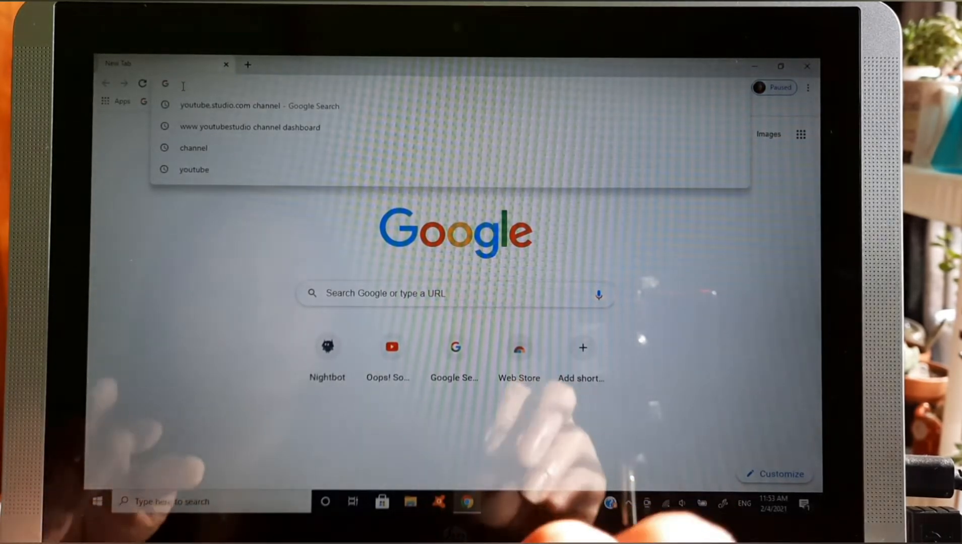
{"action": "type", "text": "nightbot.tv"}
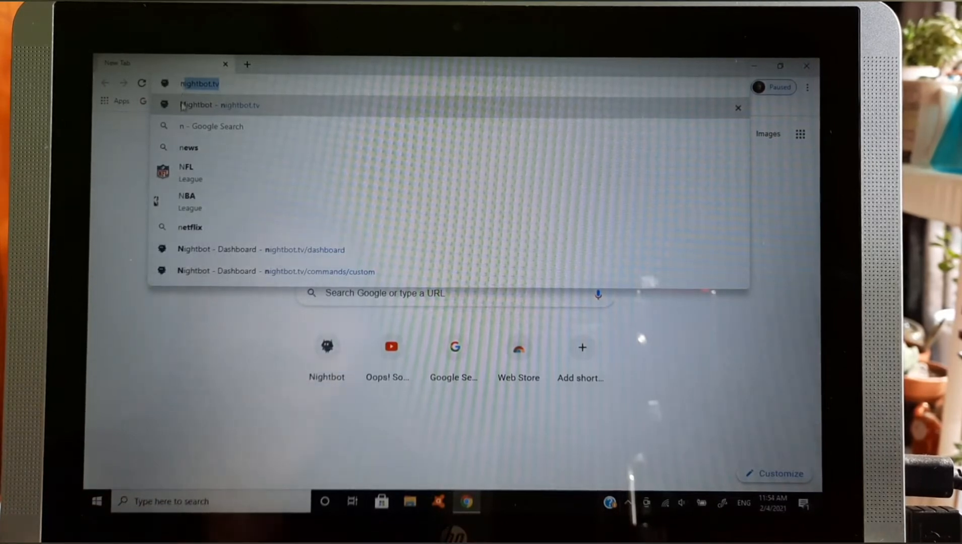
{"action": "mouse_move", "coordinate": [232, 150]}
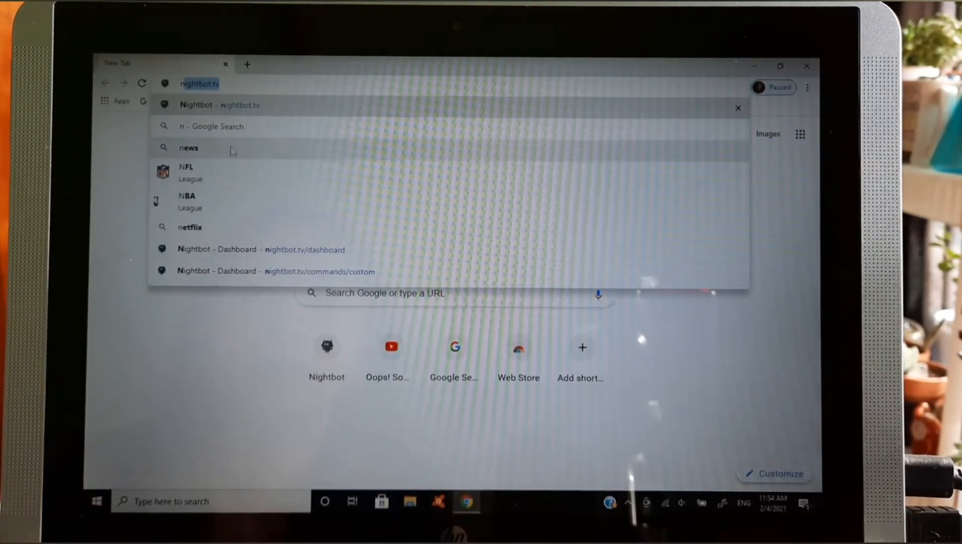
{"action": "left_click", "coordinate": [218, 104]}
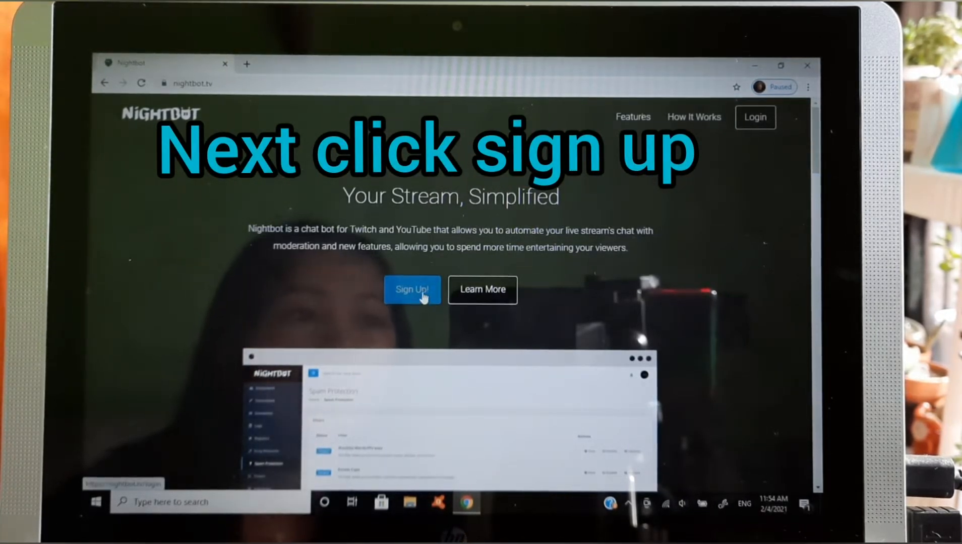
- Choose Sign Up, then Login with YouTube for Nightbot
{"action": "left_click", "coordinate": [411, 289]}
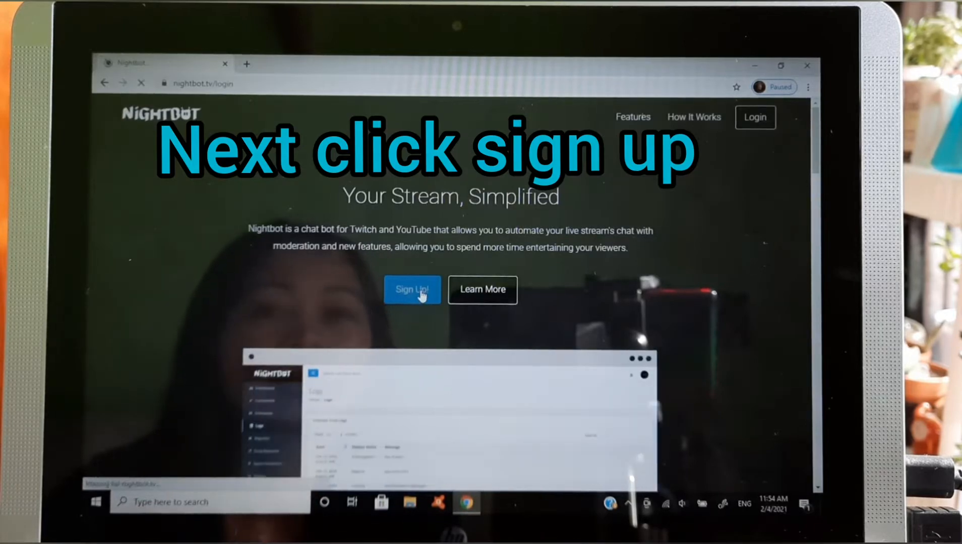
{"action": "left_click", "coordinate": [412, 289]}
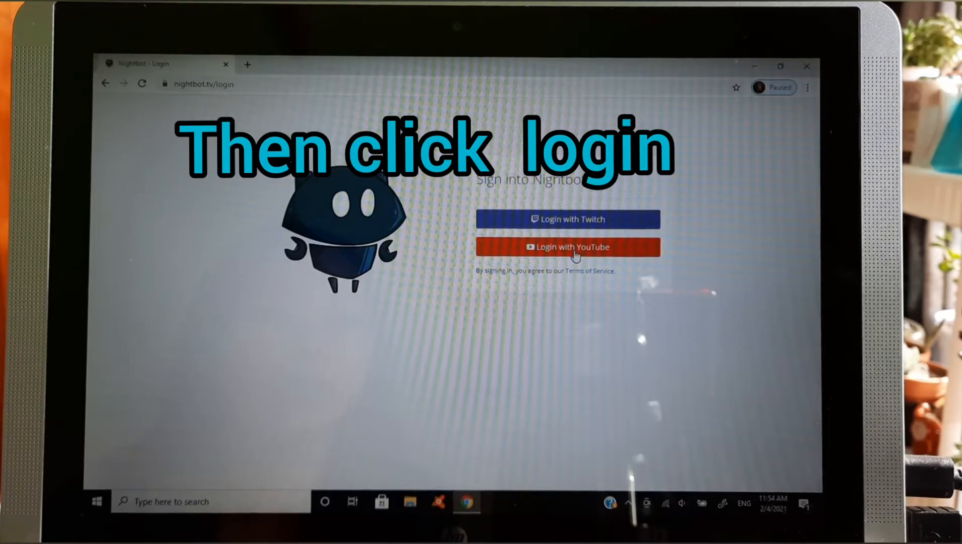
{"action": "left_click", "coordinate": [567, 247]}
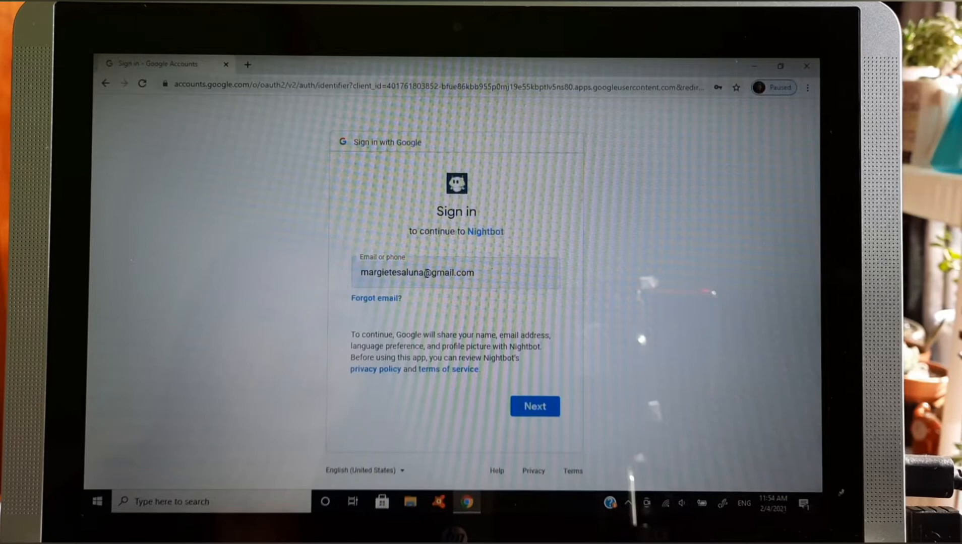
- Continue past the email and sign in to Google with the password
{"action": "left_click", "coordinate": [455, 272]}
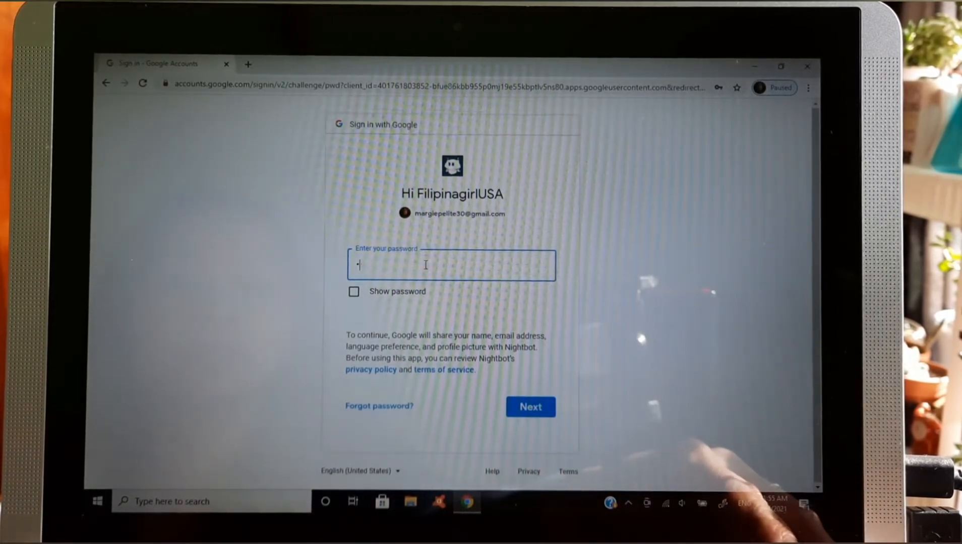
{"action": "type", "text": "•"}
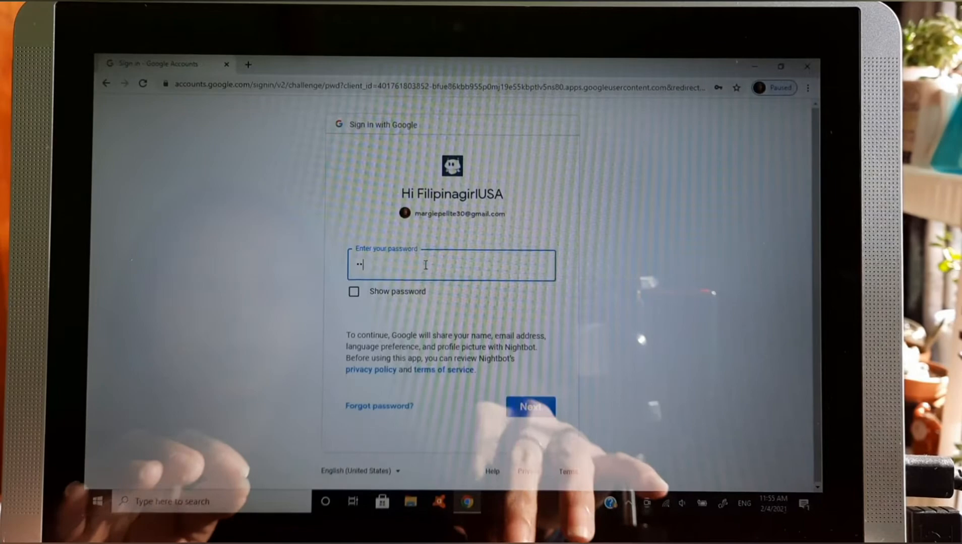
{"action": "key", "text": "backspace"}
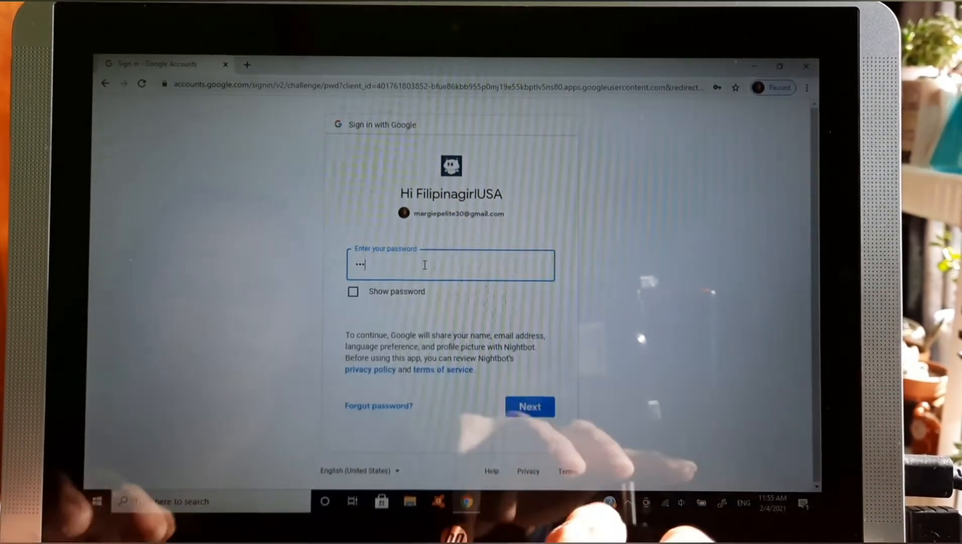
{"action": "type", "text": "password"}
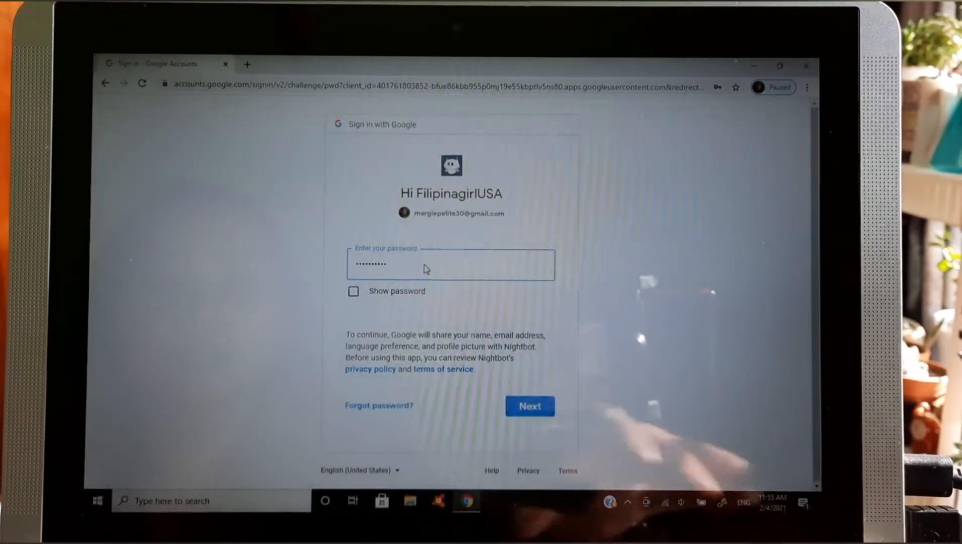
{"action": "left_click", "coordinate": [529, 406]}
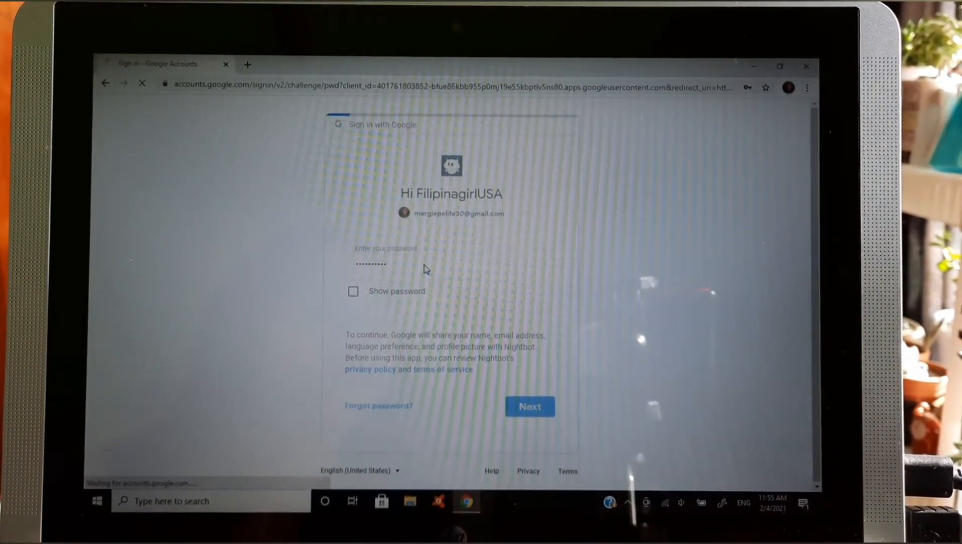
{"action": "left_click", "coordinate": [529, 406]}
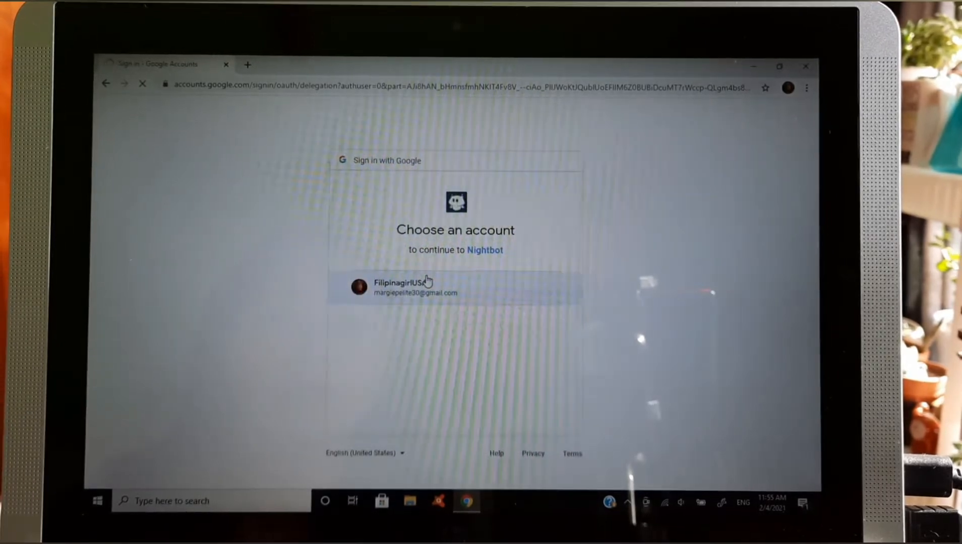
- Choose the Google account and grant Nightbot access to YouTube
{"action": "left_click", "coordinate": [415, 286]}
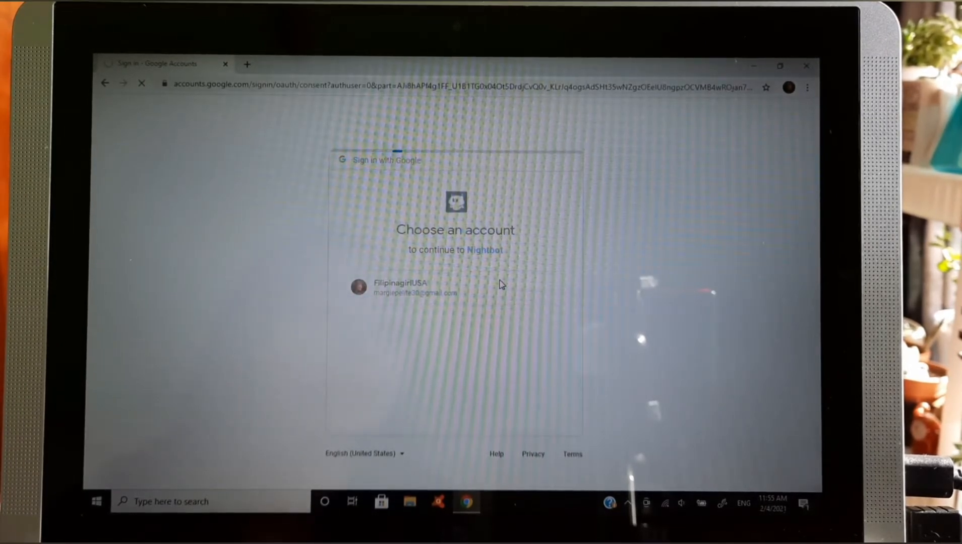
{"action": "left_click", "coordinate": [415, 288]}
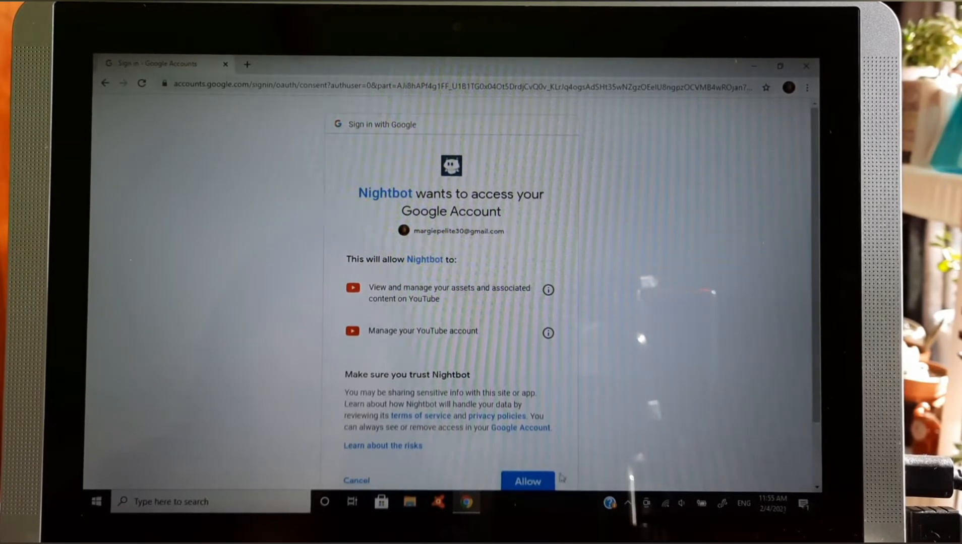
{"action": "scroll", "scroll_direction": "down", "scroll_amount": 3}
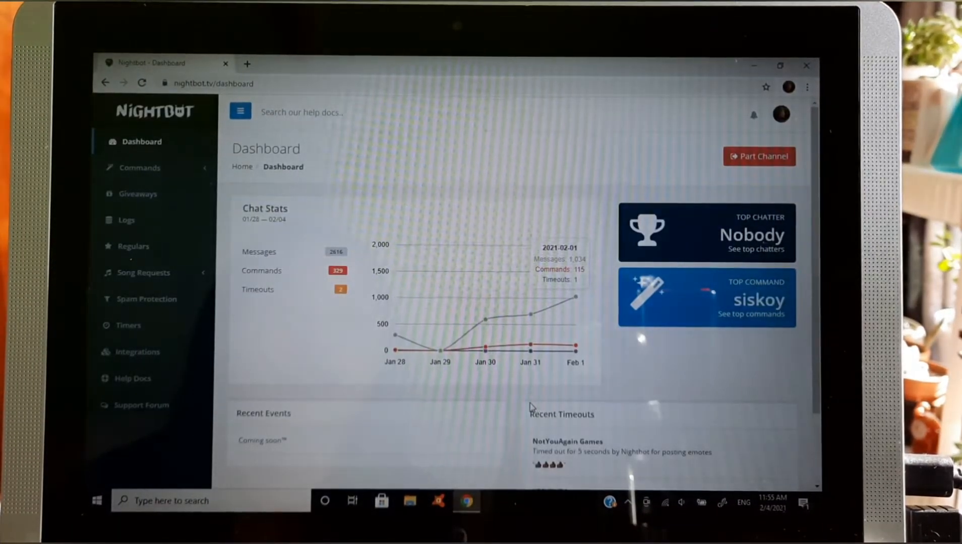
- Remove Nightbot from the channel and open the Commands > Custom list
{"action": "left_click", "coordinate": [759, 156]}
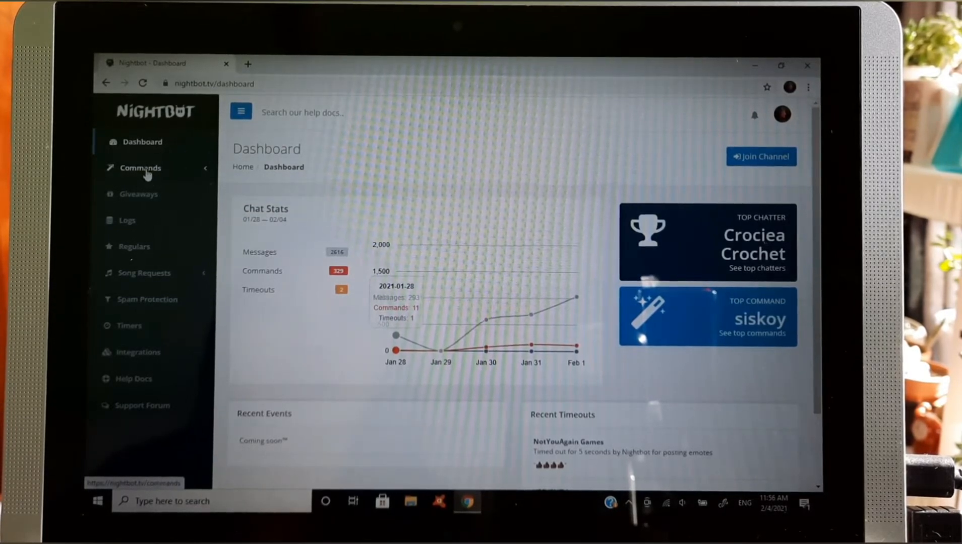
{"action": "left_click", "coordinate": [142, 167]}
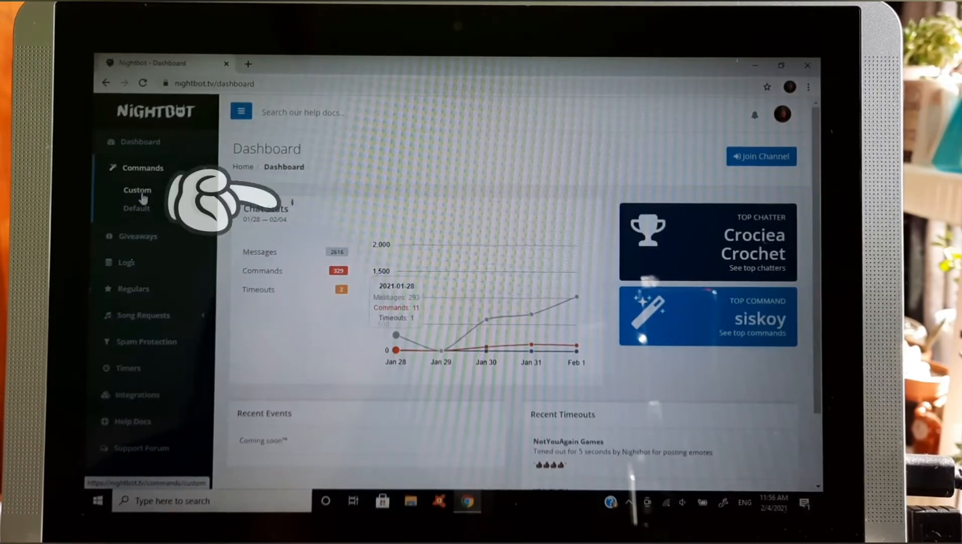
{"action": "left_click", "coordinate": [137, 190]}
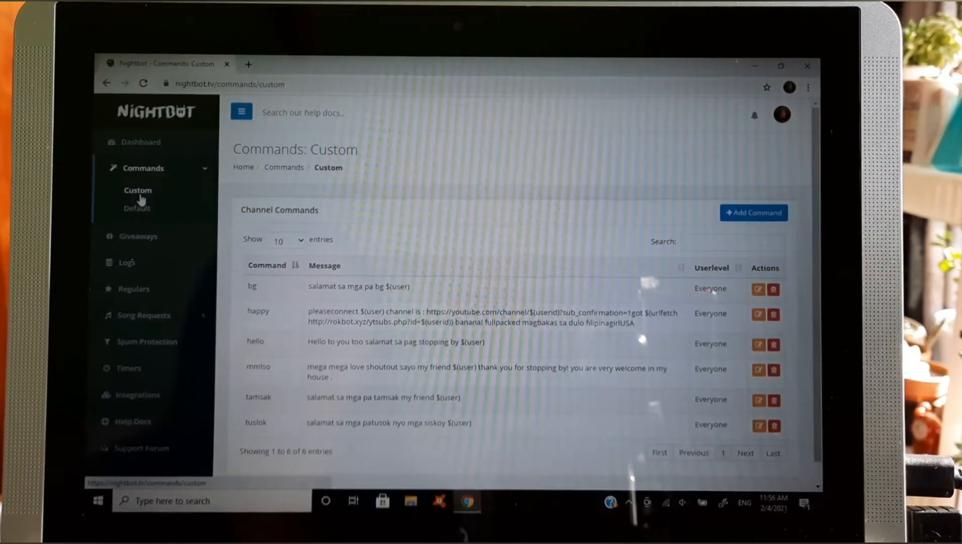
{"action": "left_click", "coordinate": [773, 289]}
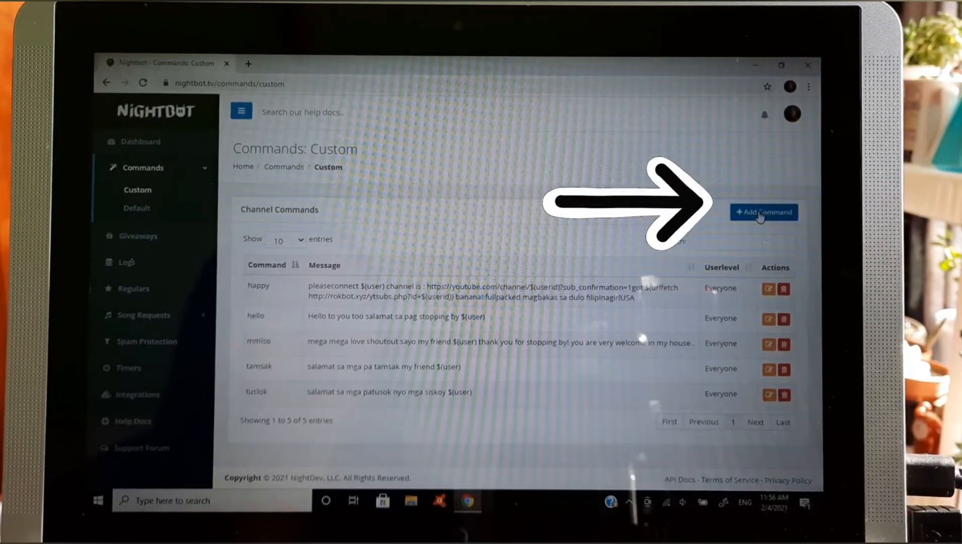
- Start a new custom command named bg
{"action": "left_click", "coordinate": [763, 212]}
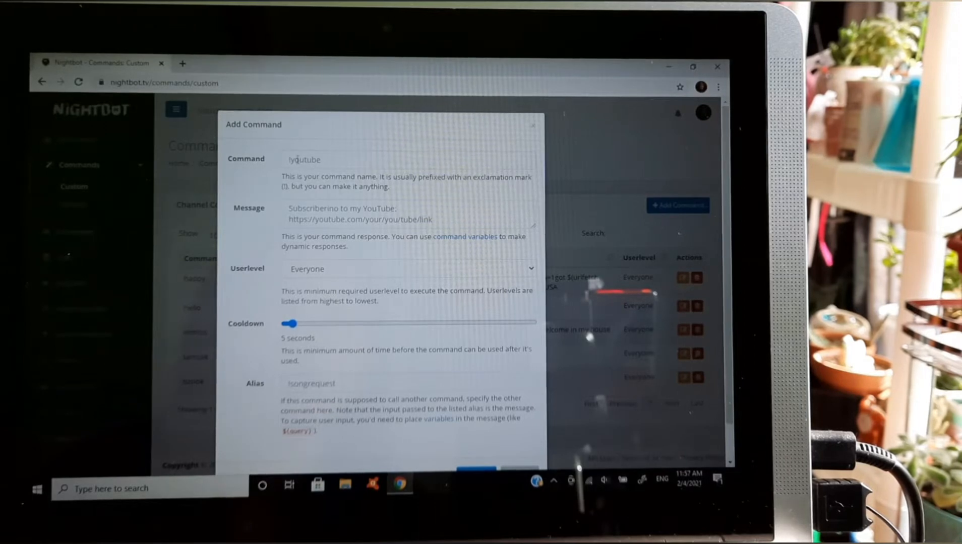
{"action": "left_click", "coordinate": [407, 159]}
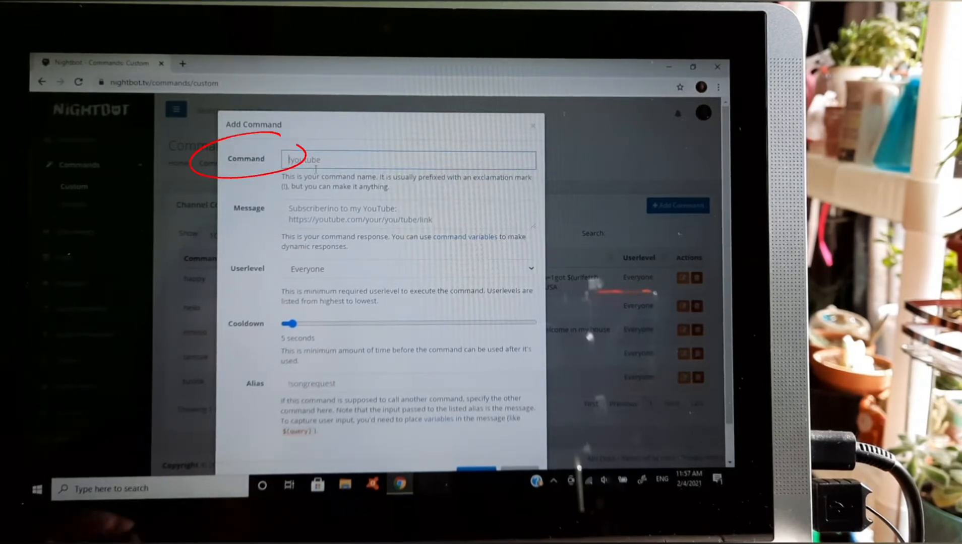
{"action": "type", "text": "bg"}
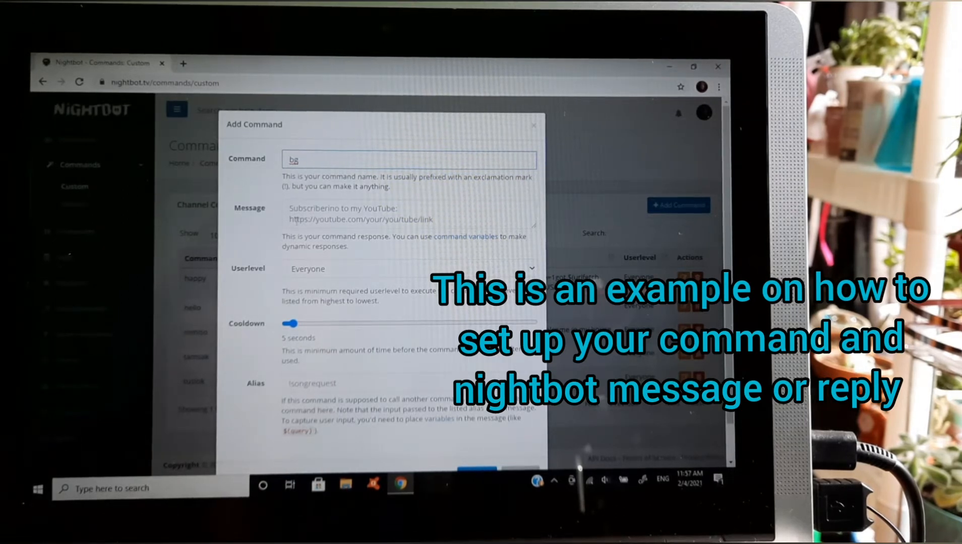
- Enter the reply message 'salamat sa mga pa bg $(user)'
{"action": "left_click", "coordinate": [409, 215]}
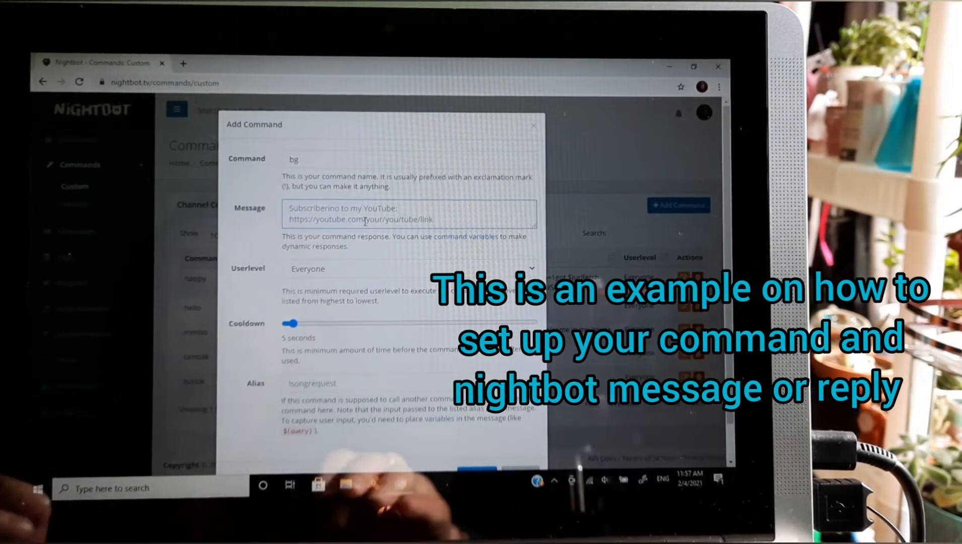
{"action": "type", "text": "salamat sa"}
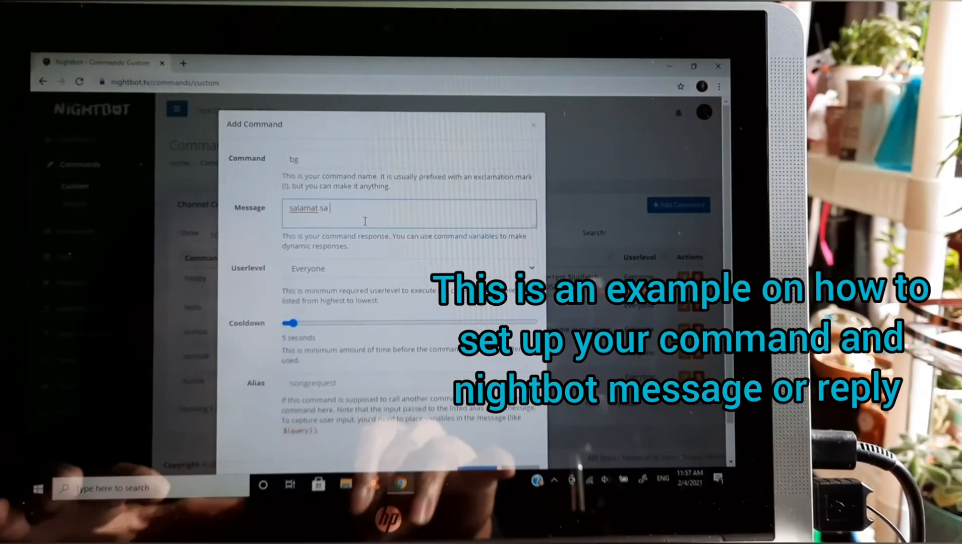
{"action": "type", "text": "mga"}
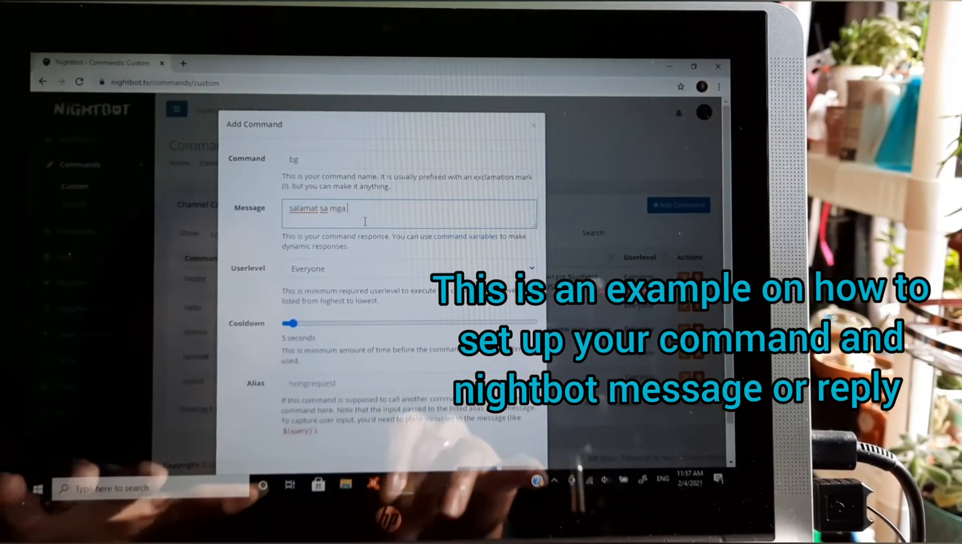
{"action": "type", "text": "pa"}
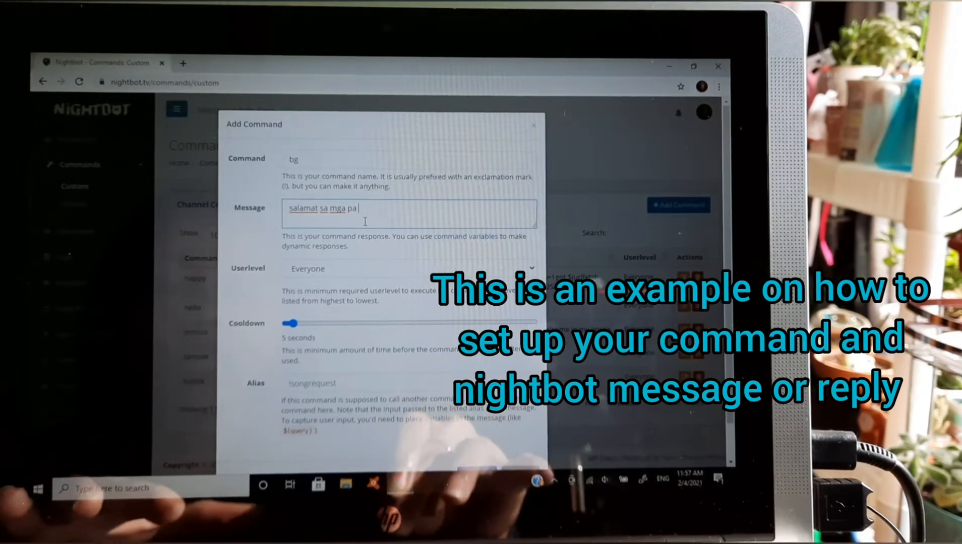
{"action": "type", "text": "bg"}
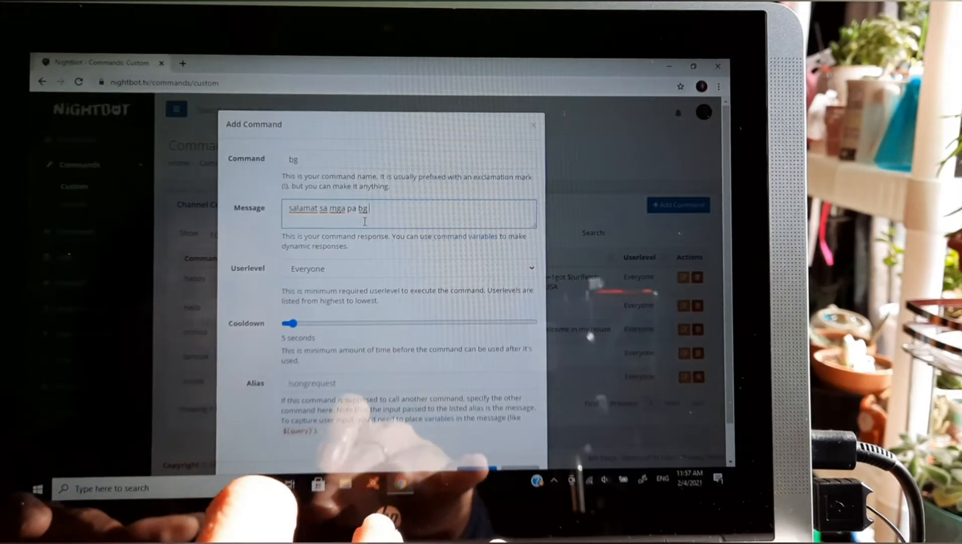
{"action": "type", "text": "$(user"}
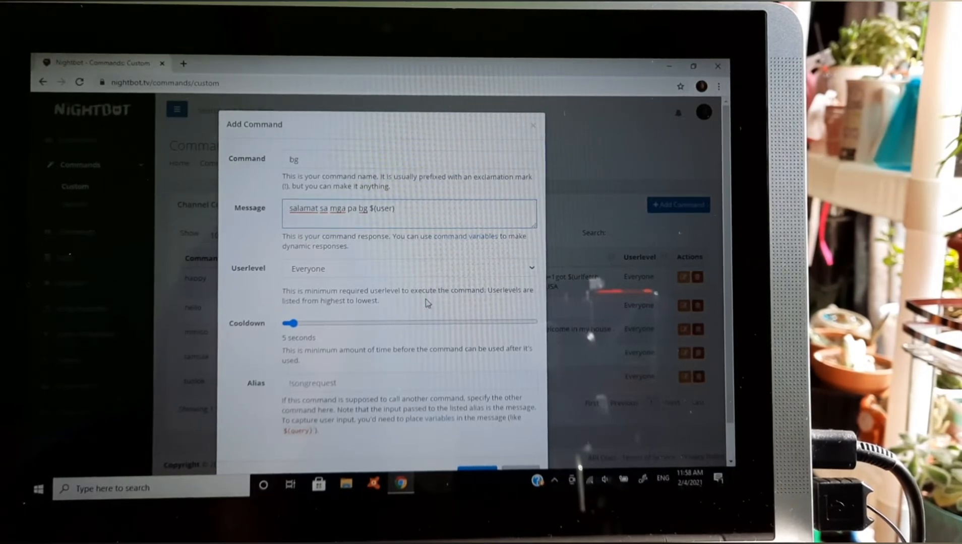
{"action": "scroll", "scroll_direction": "down", "scroll_amount": 3}
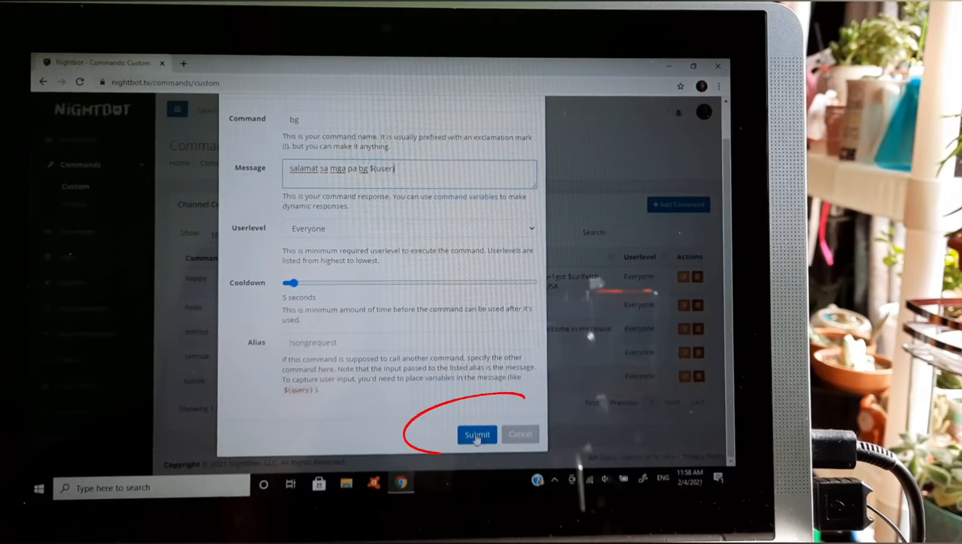
- Submit the bg command so it joins the Channel Commands table
{"action": "left_click", "coordinate": [476, 434]}
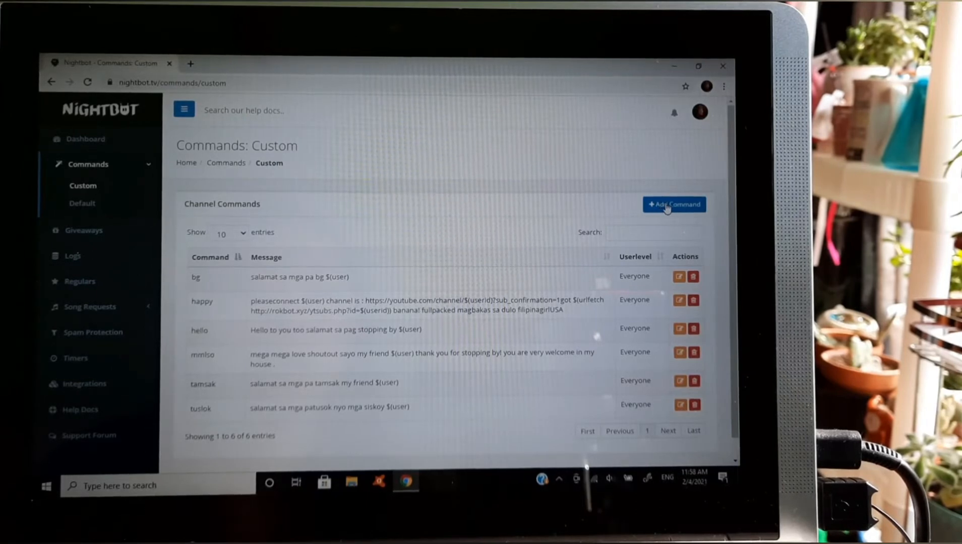
{"action": "mouse_move", "coordinate": [619, 203]}
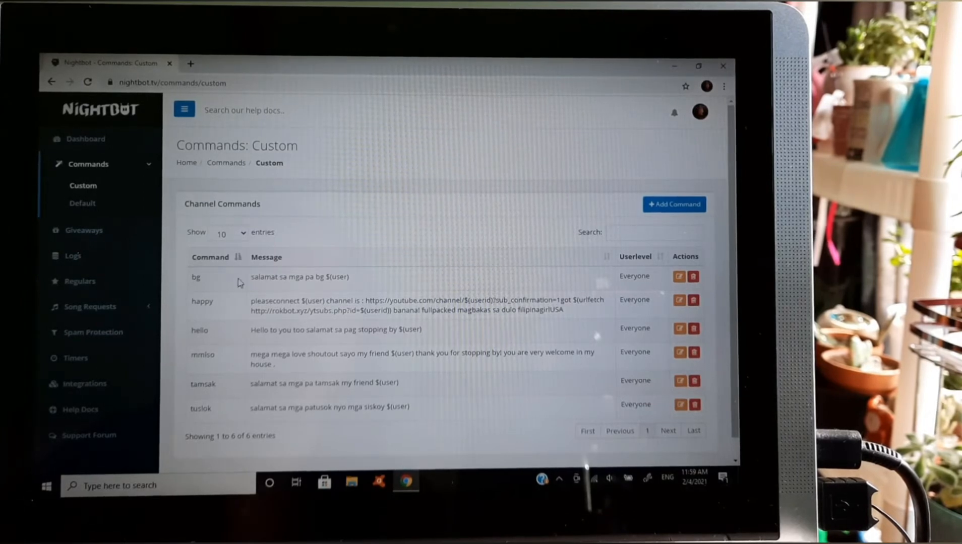
{"action": "mouse_move", "coordinate": [441, 250]}
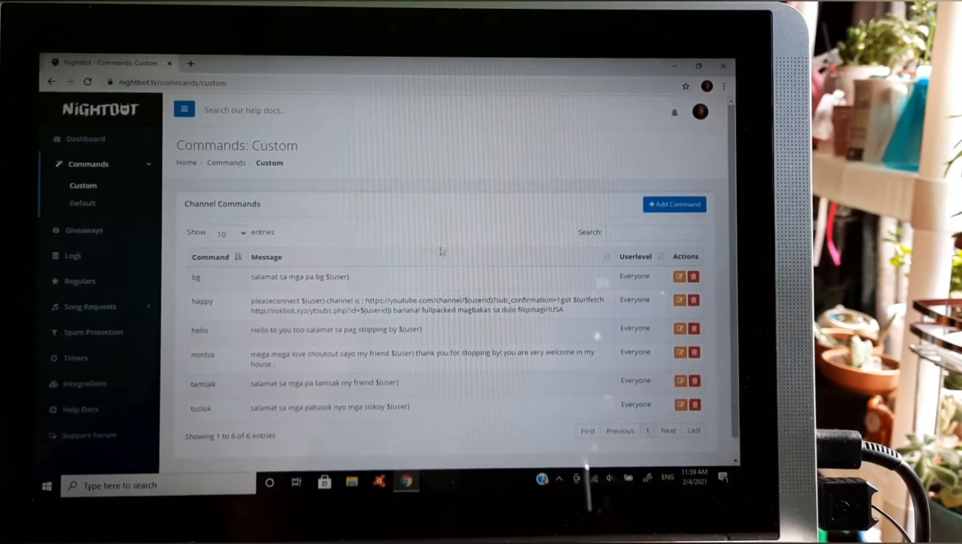
{"action": "mouse_move", "coordinate": [587, 219]}
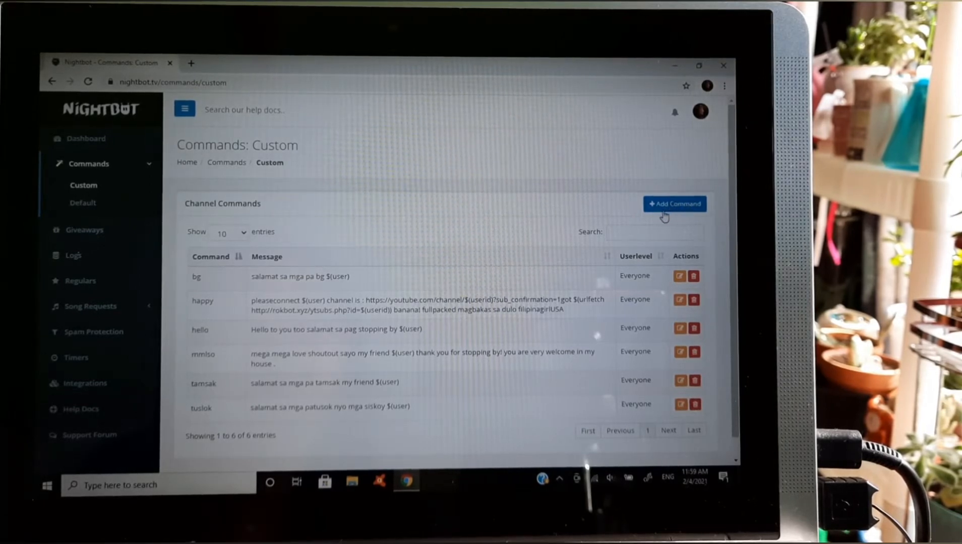
{"action": "mouse_move", "coordinate": [279, 256]}
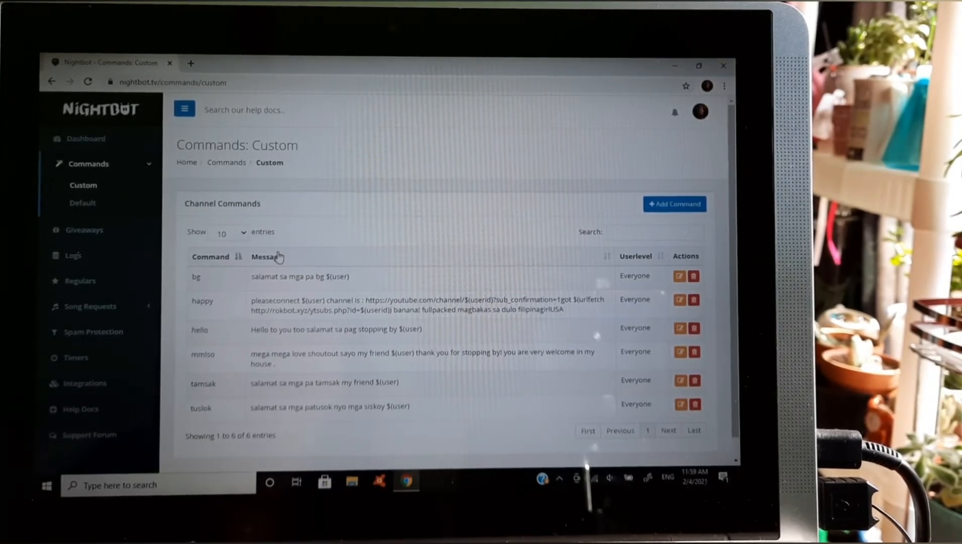
{"action": "mouse_move", "coordinate": [301, 194]}
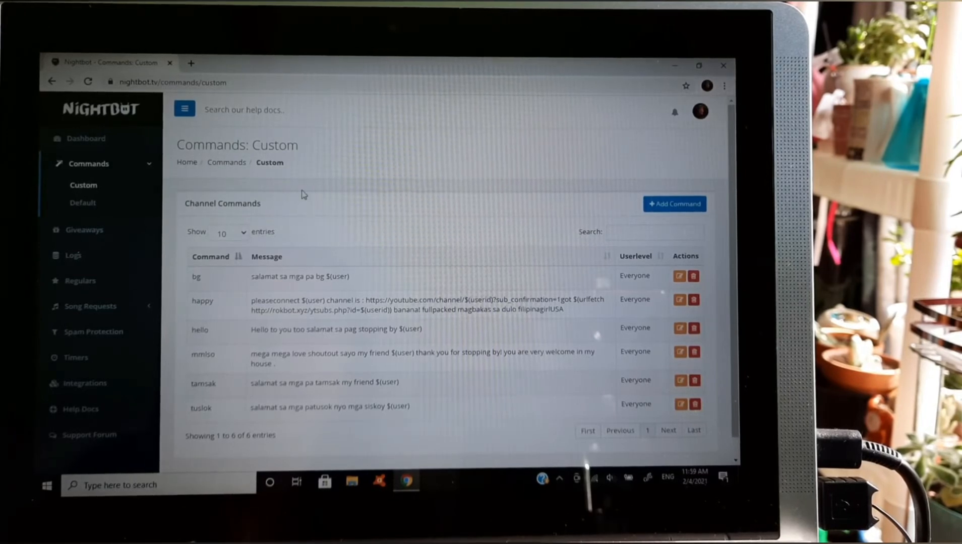
{"action": "mouse_move", "coordinate": [86, 138]}
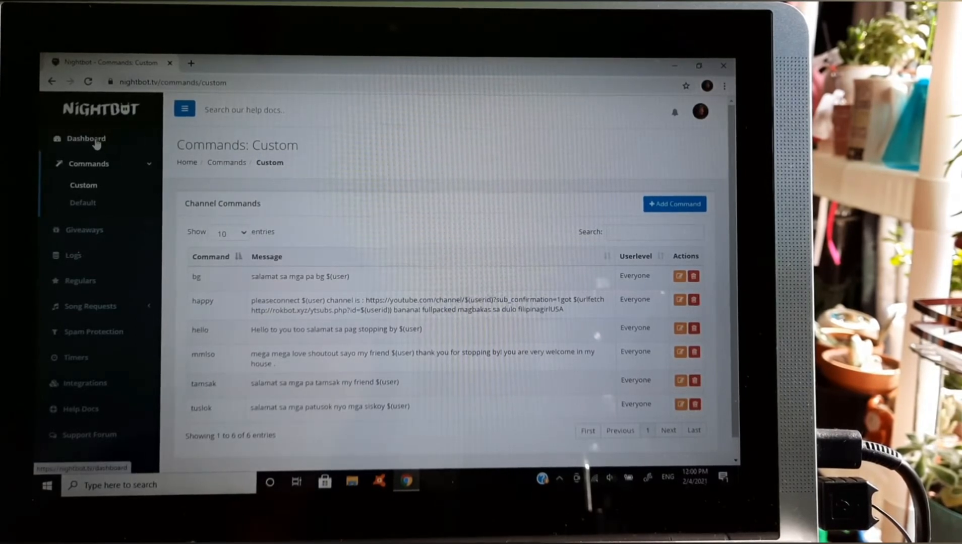
- From the Dashboard, have Nightbot join the channel
{"action": "left_click", "coordinate": [86, 138]}
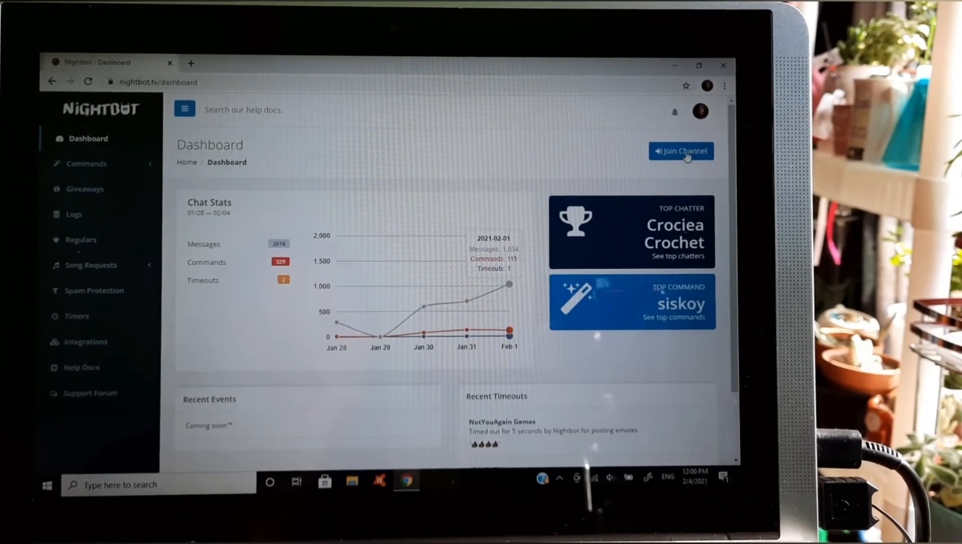
{"action": "left_click", "coordinate": [680, 151]}
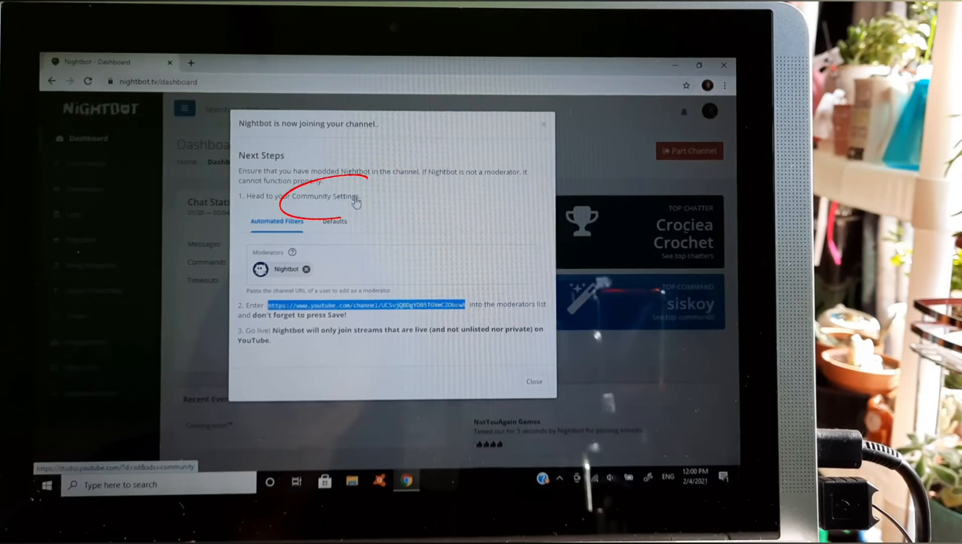
{"action": "mouse_move", "coordinate": [310, 206]}
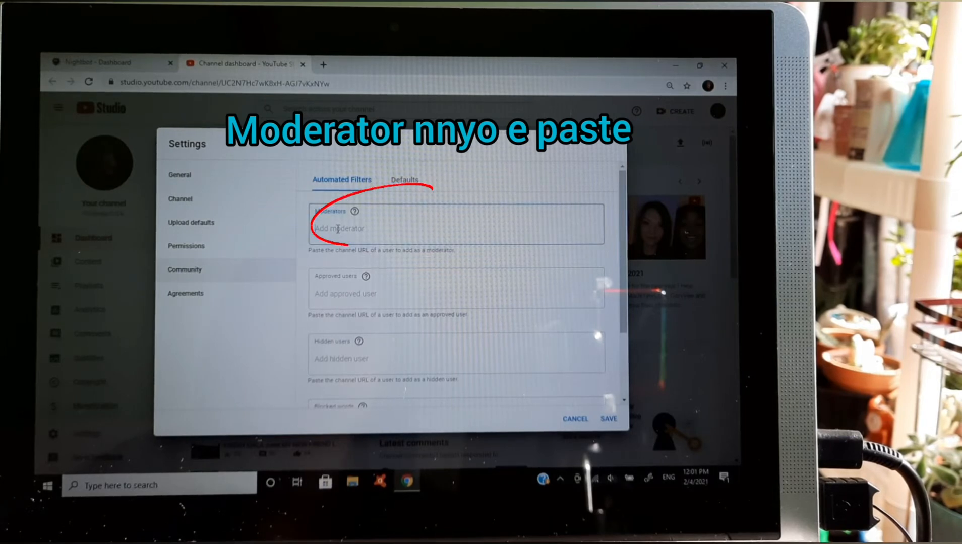
{"action": "right_click", "coordinate": [337, 229]}
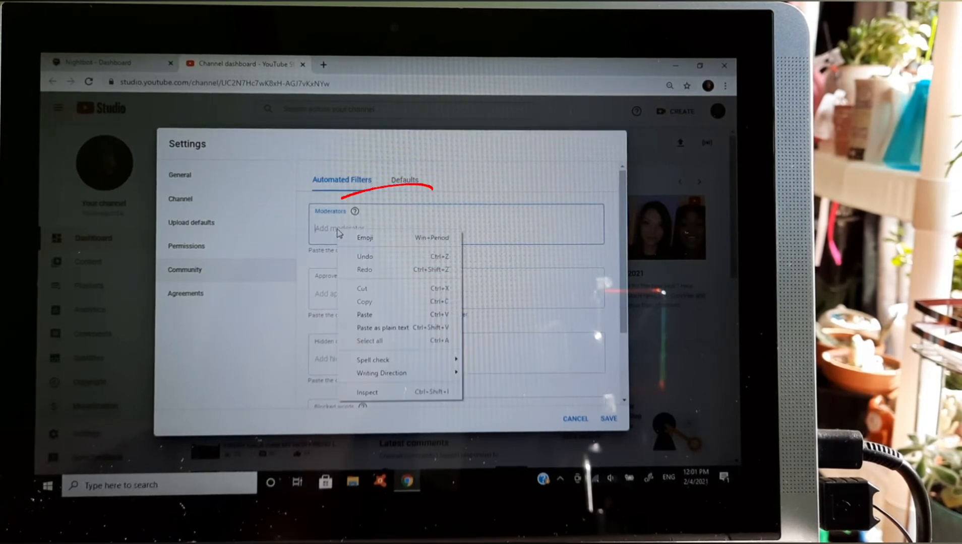
{"action": "mouse_move", "coordinate": [377, 314]}
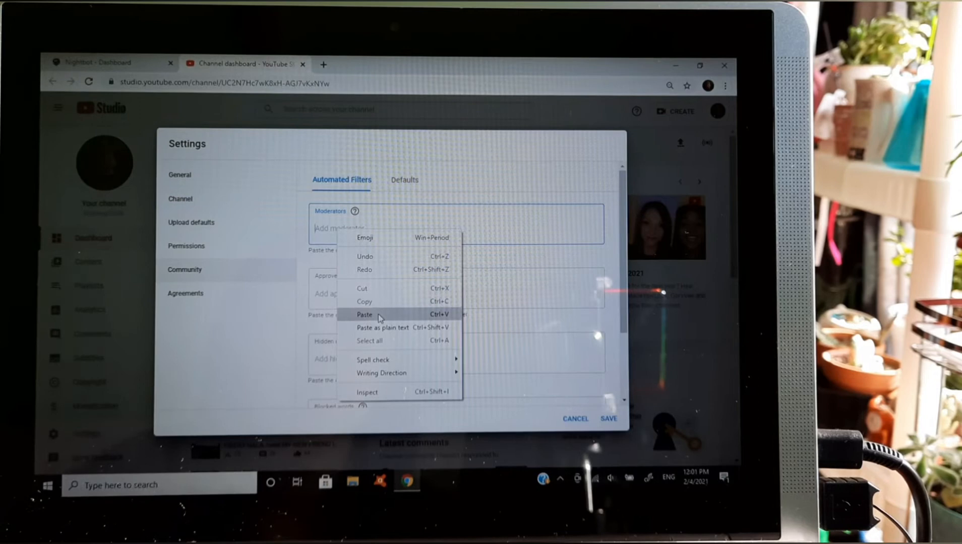
{"action": "left_click", "coordinate": [364, 314]}
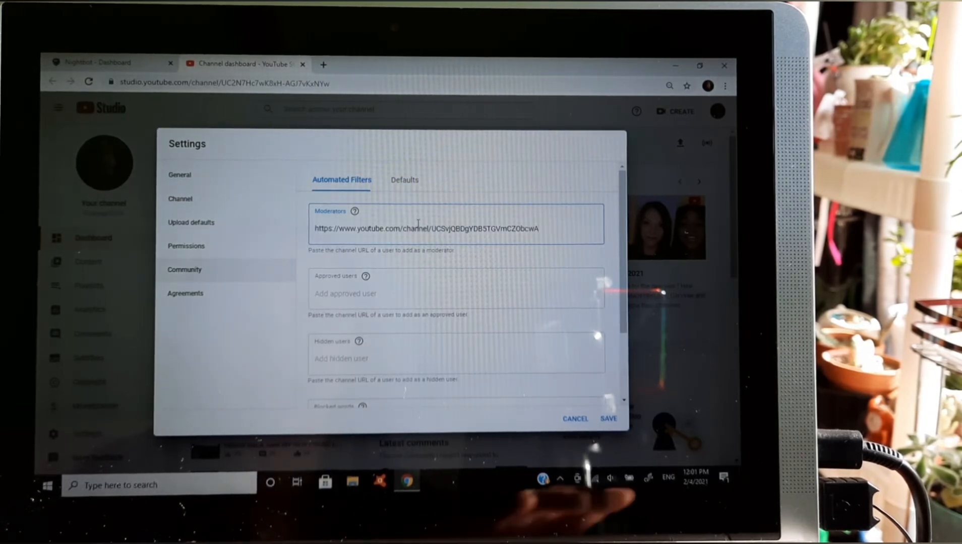
{"action": "left_click", "coordinate": [456, 228]}
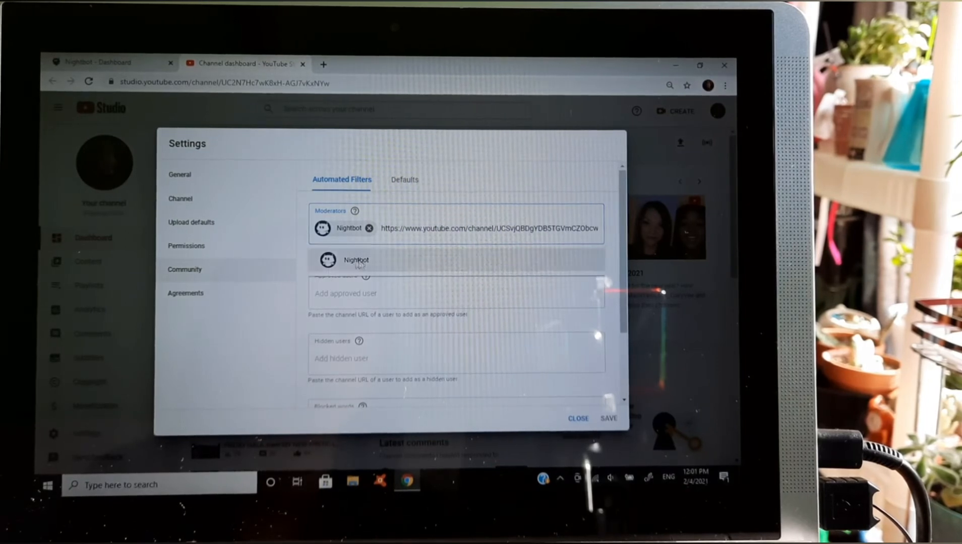
{"action": "left_click", "coordinate": [356, 261]}
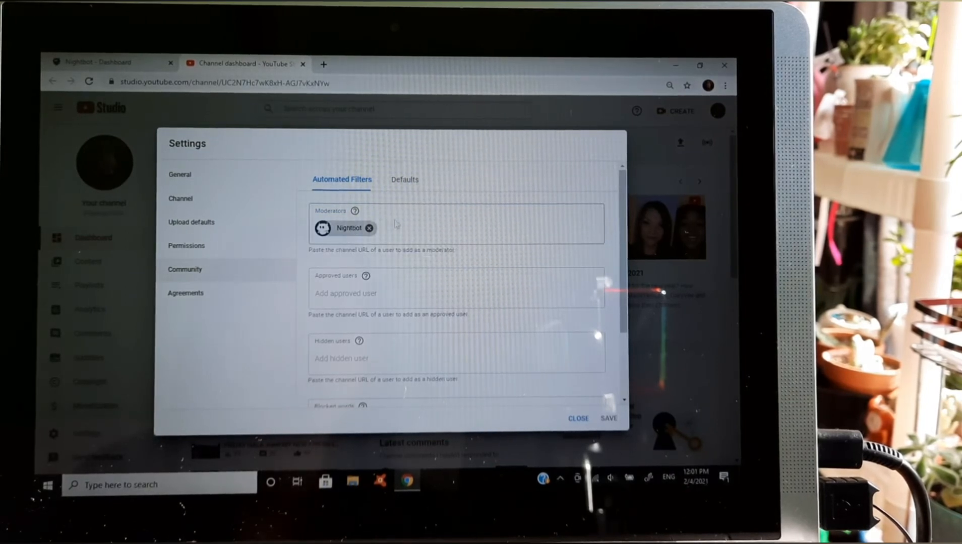
{"action": "mouse_move", "coordinate": [577, 398]}
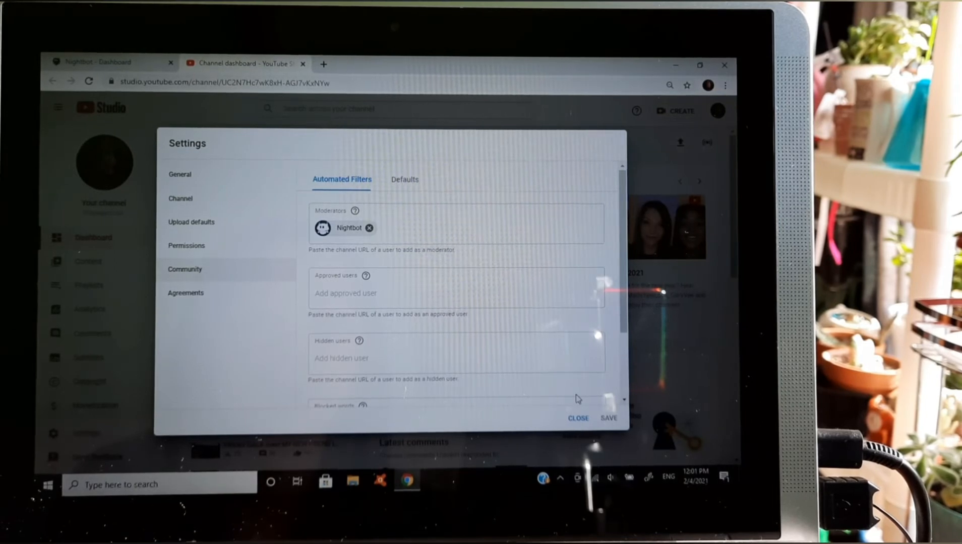
{"action": "mouse_move", "coordinate": [408, 221]}
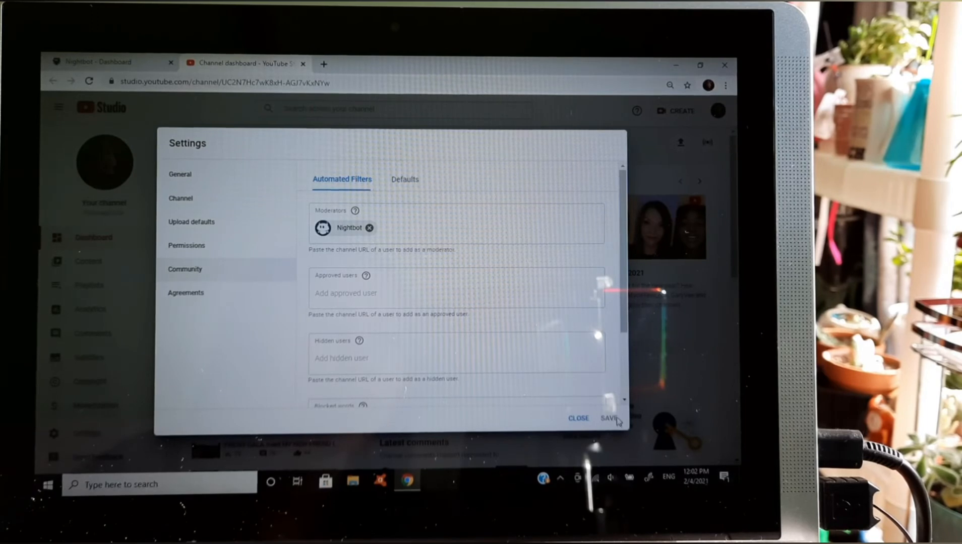
{"action": "mouse_move", "coordinate": [491, 260]}
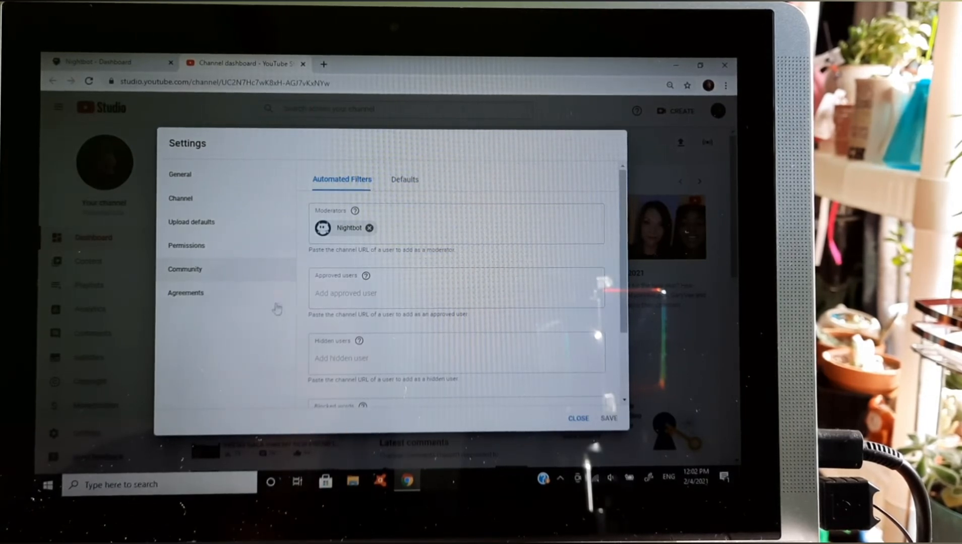
{"action": "mouse_move", "coordinate": [247, 274]}
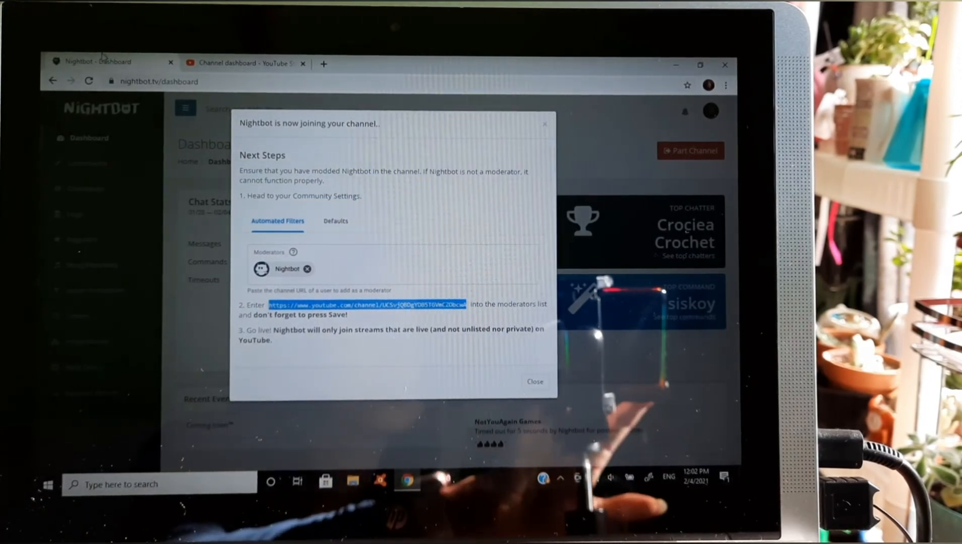
- Close the 'Nightbot is now joining your channel' dialog and scroll the dashboard
{"action": "left_click", "coordinate": [533, 381]}
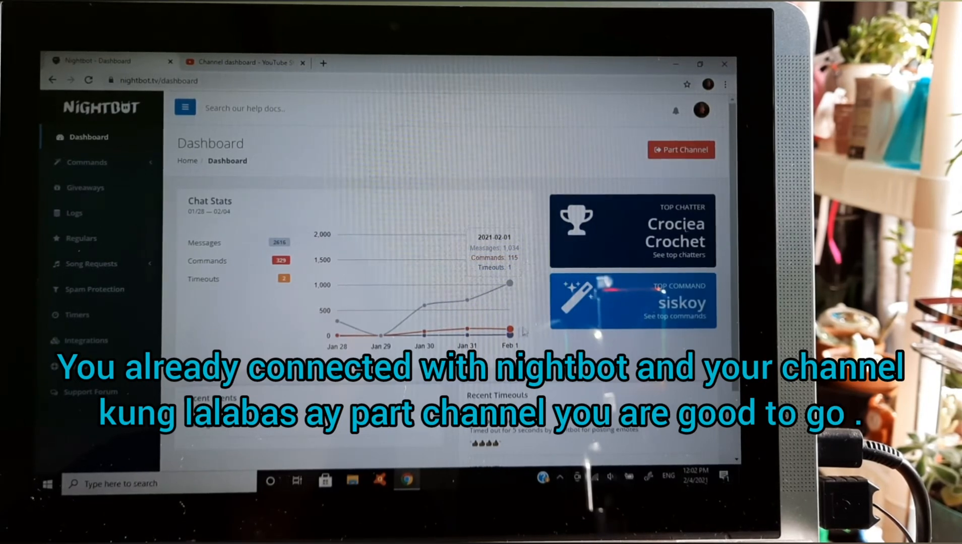
{"action": "scroll", "scroll_direction": "down", "scroll_amount": 3}
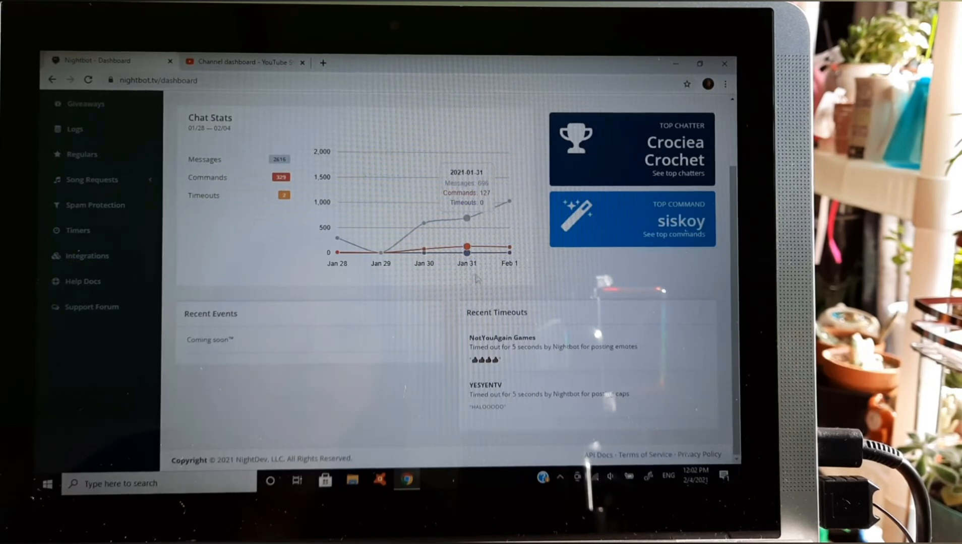
{"action": "mouse_move", "coordinate": [380, 253]}
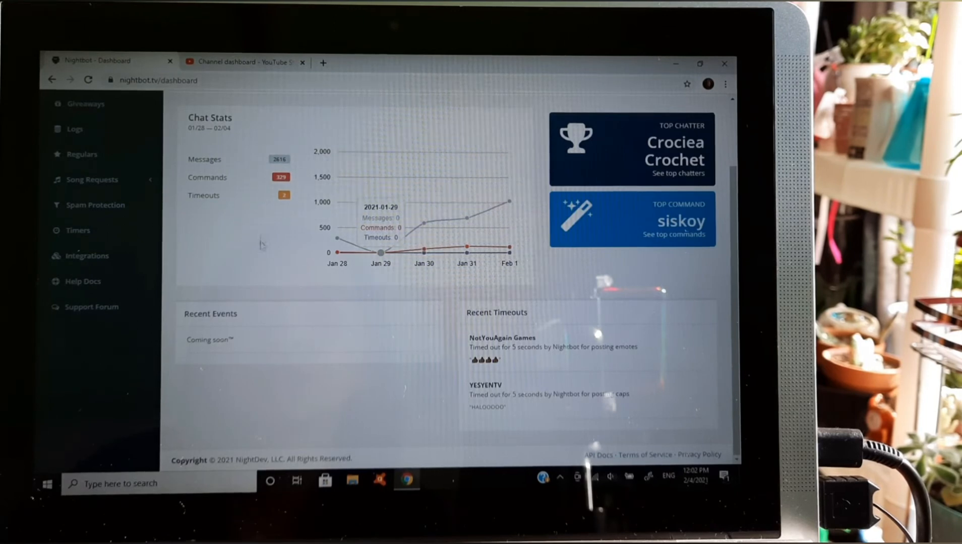
{"action": "mouse_move", "coordinate": [335, 252]}
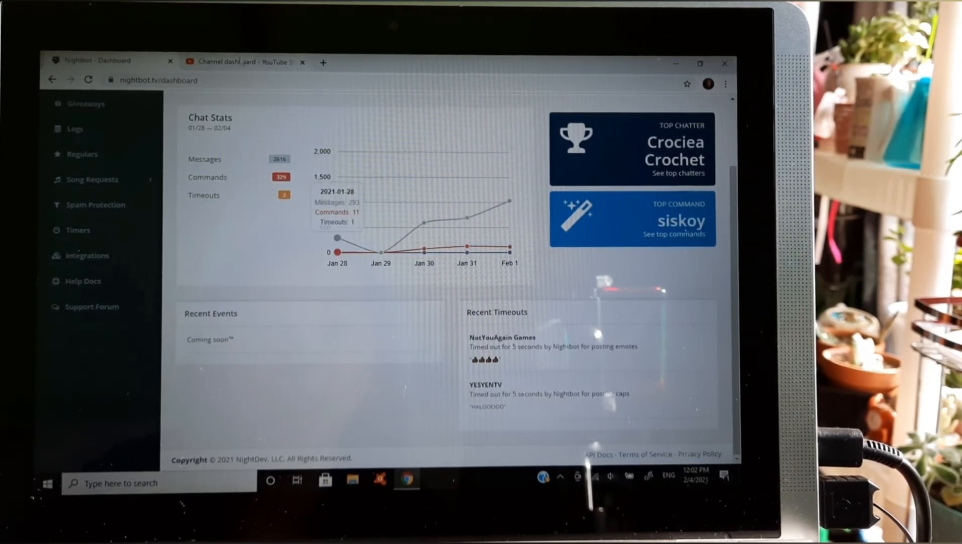
{"action": "mouse_move", "coordinate": [461, 125]}
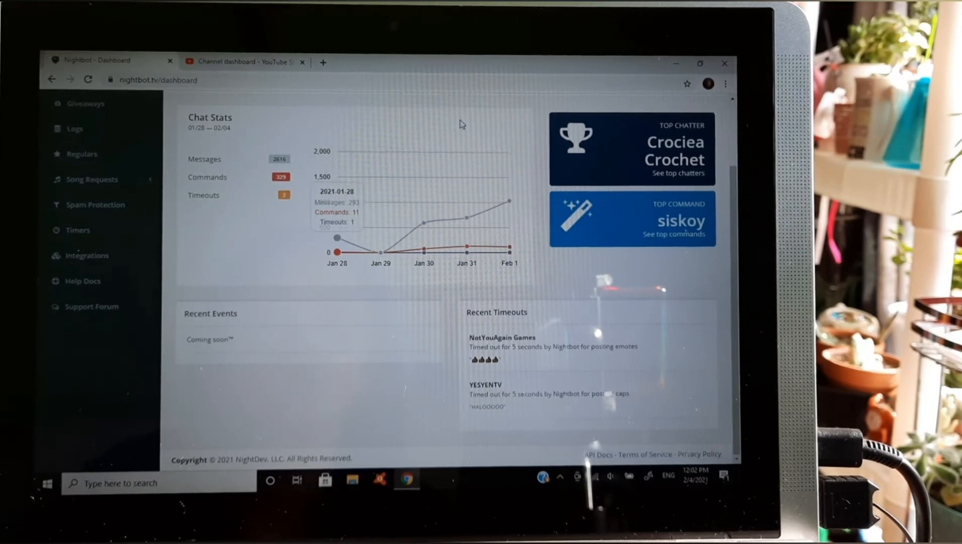
{"action": "mouse_move", "coordinate": [242, 62]}
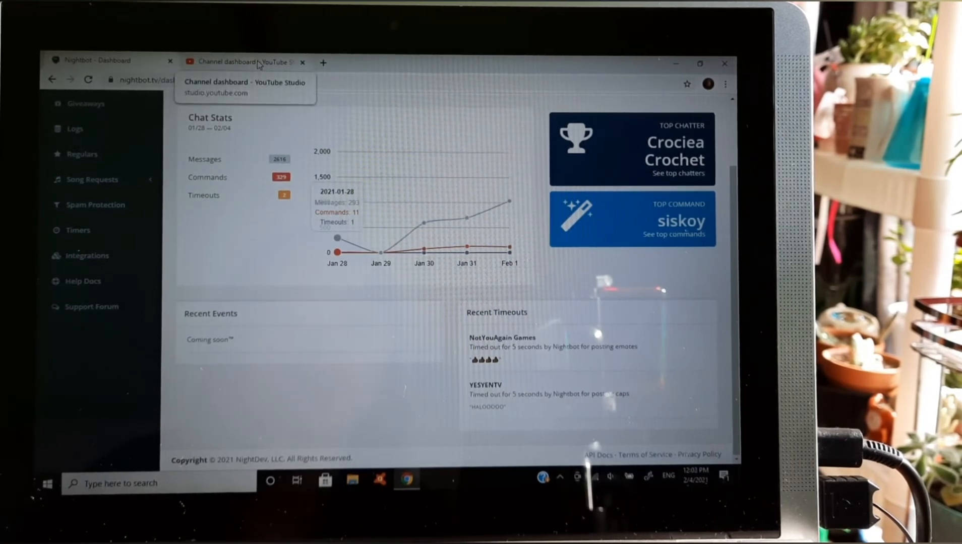
{"action": "scroll", "scroll_direction": "up", "scroll_amount": 3}
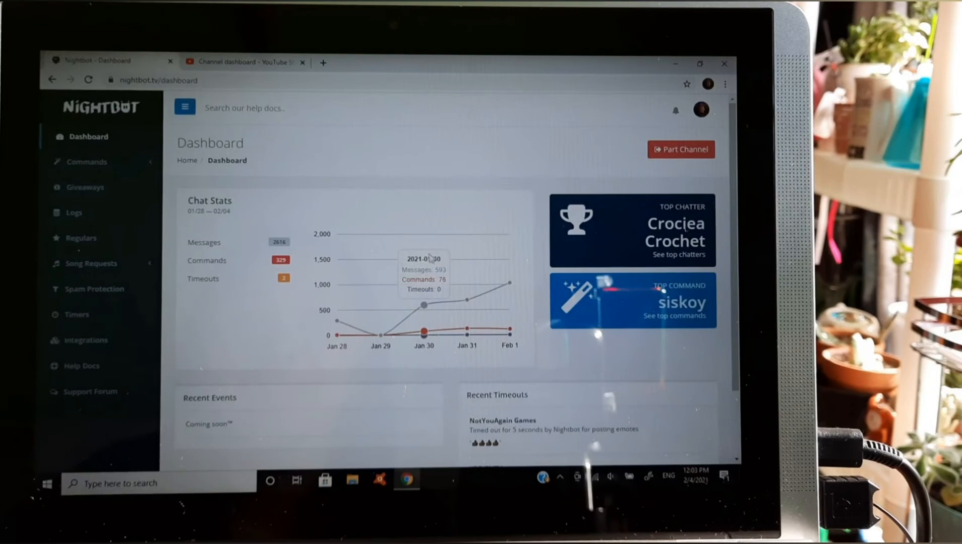
- Reopen Settings > Community to verify Nightbot under Moderators, then close settings
{"action": "left_click", "coordinate": [242, 62]}
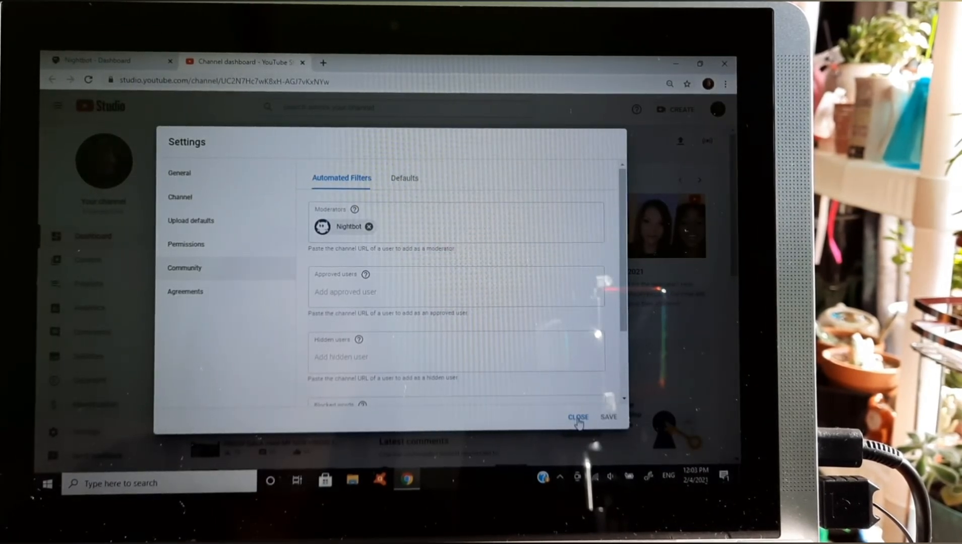
{"action": "left_click", "coordinate": [576, 418]}
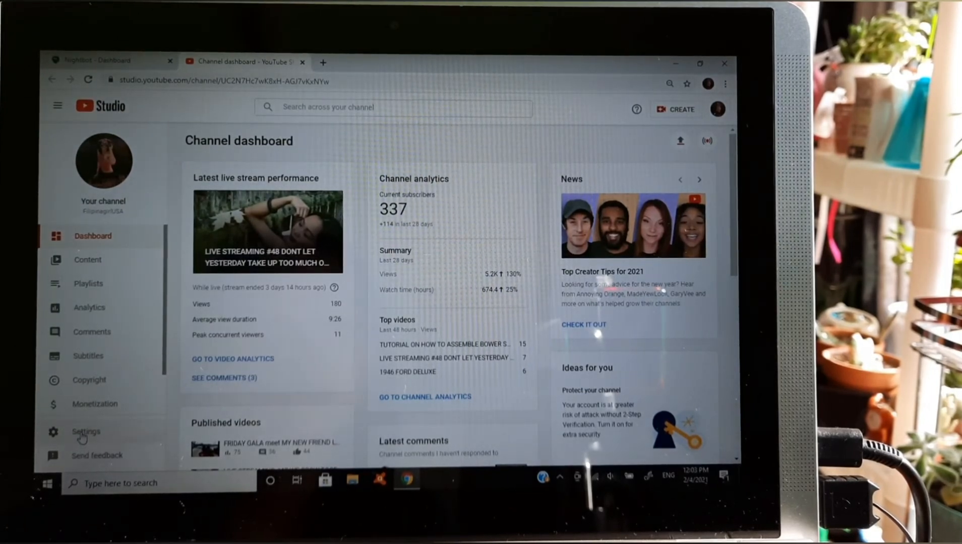
{"action": "left_click", "coordinate": [85, 431]}
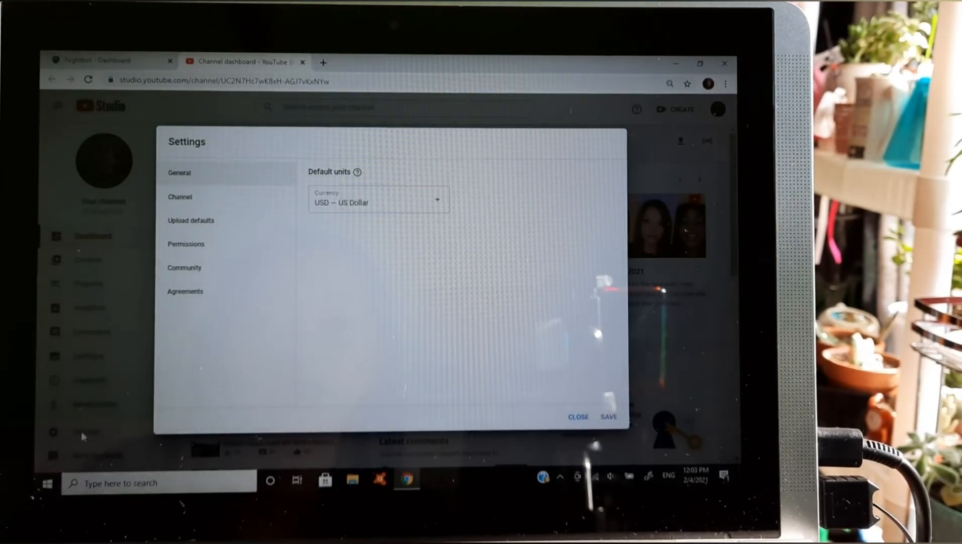
{"action": "left_click", "coordinate": [184, 267]}
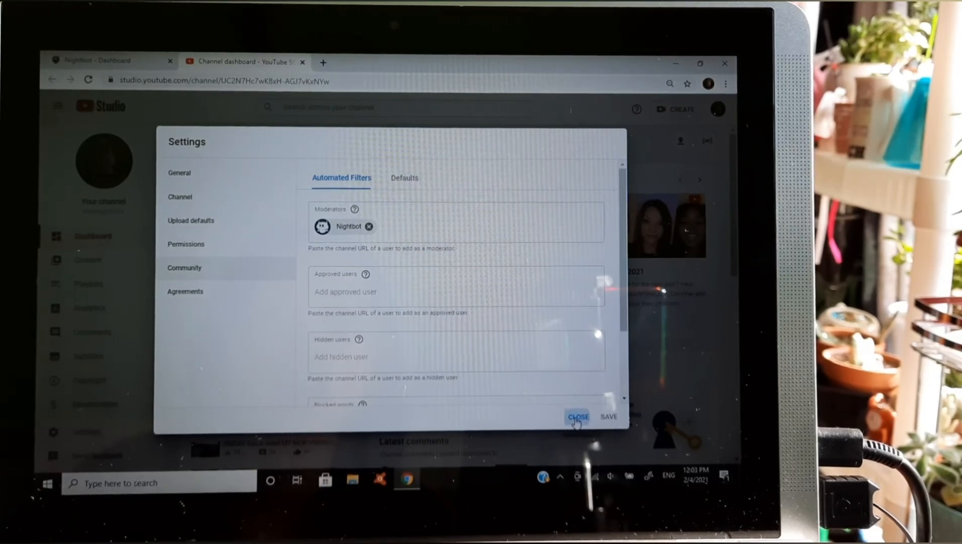
{"action": "left_click", "coordinate": [577, 417]}
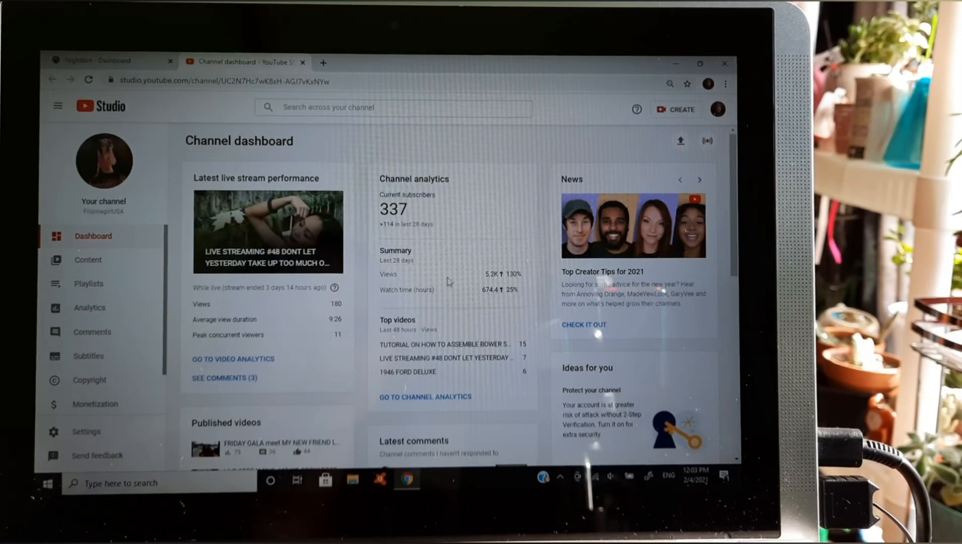
{"action": "mouse_move", "coordinate": [450, 278]}
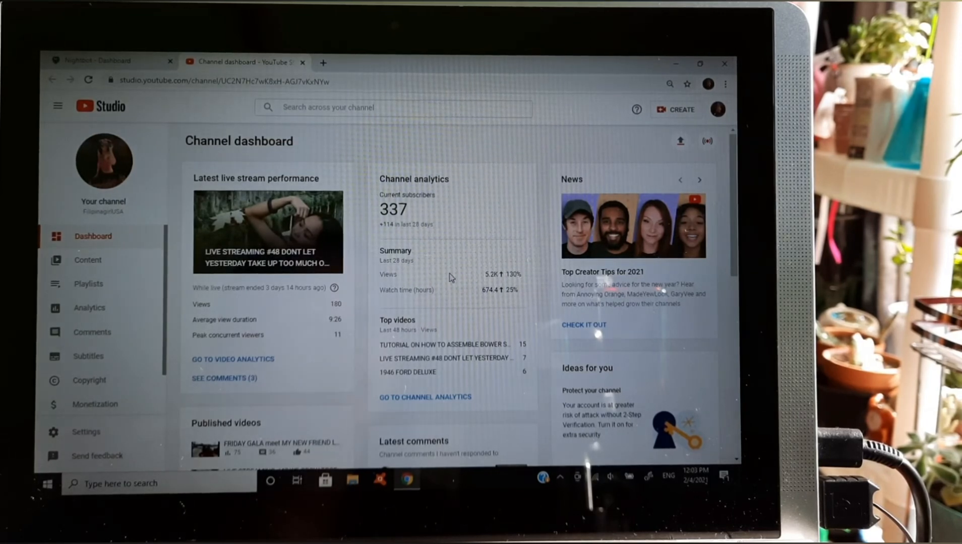
{"action": "mouse_move", "coordinate": [440, 280]}
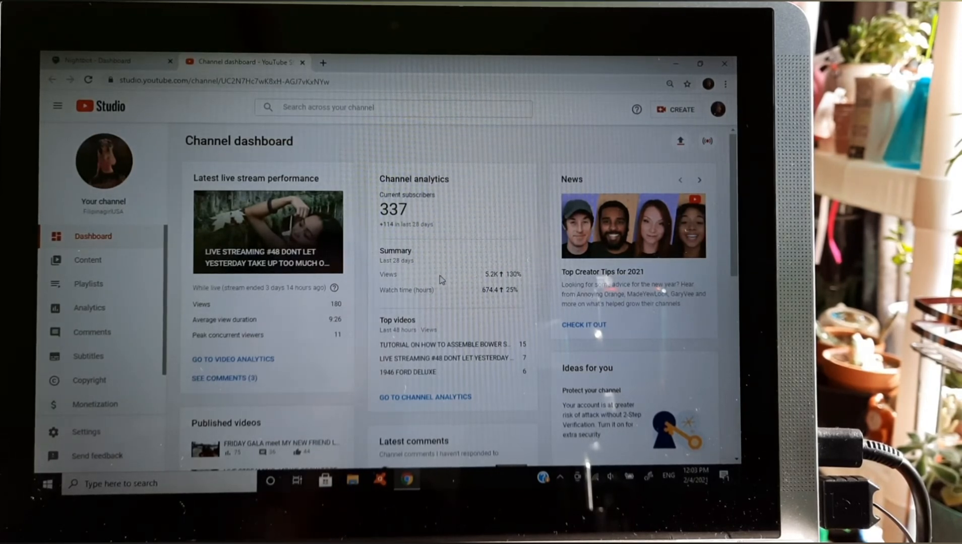